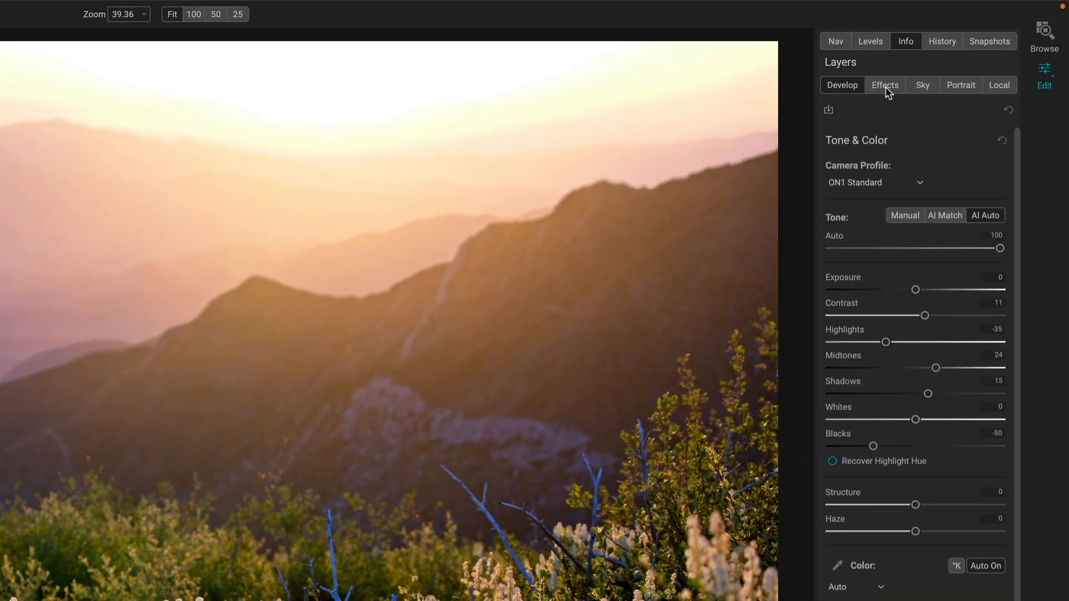
- From the Effects tab, open the Filters browser with the mask set to Flora
click(884, 84)
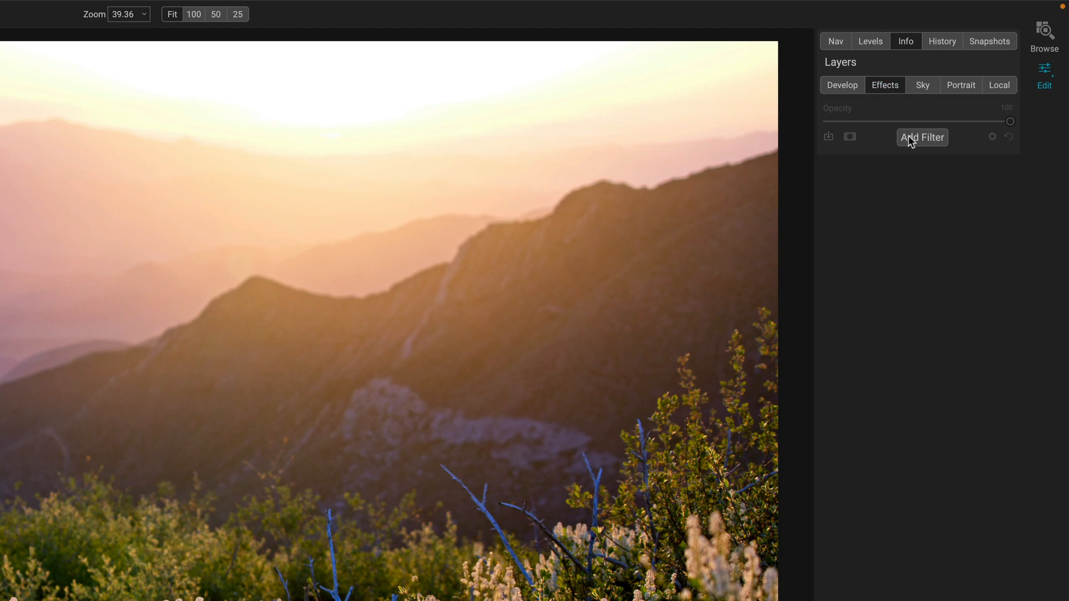
click(922, 137)
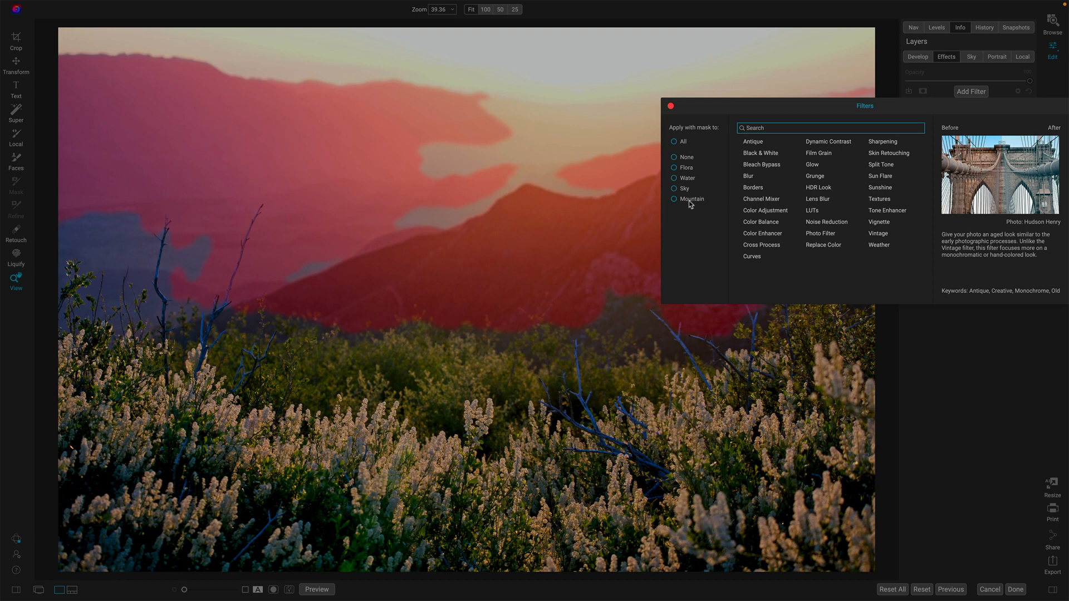
click(674, 168)
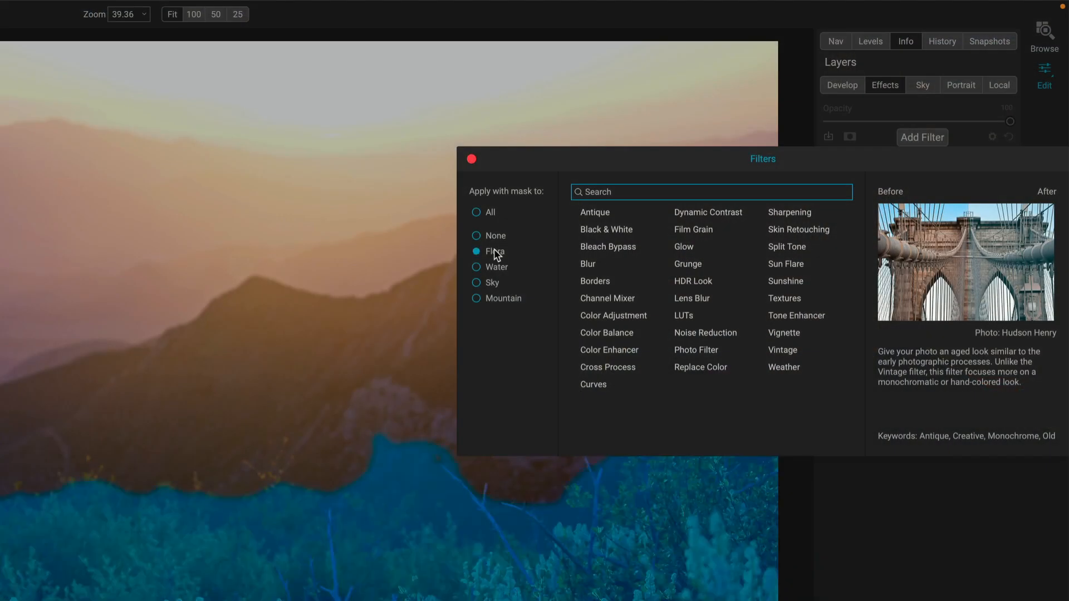
mouse_move(506, 255)
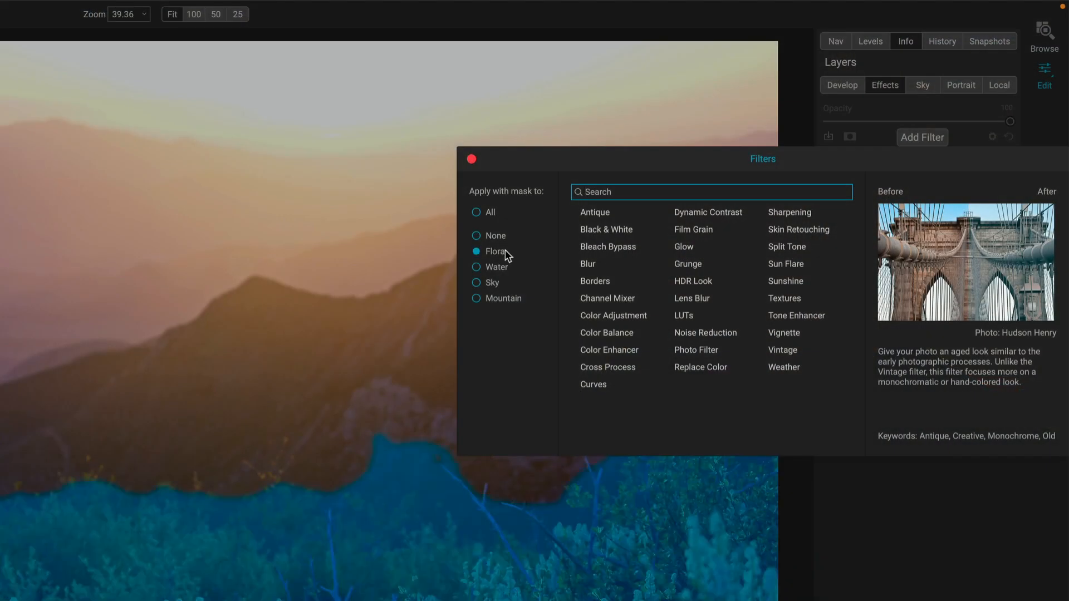
- Add a Color Adjustment filter with the Fall preset at 69 opacity
click(471, 158)
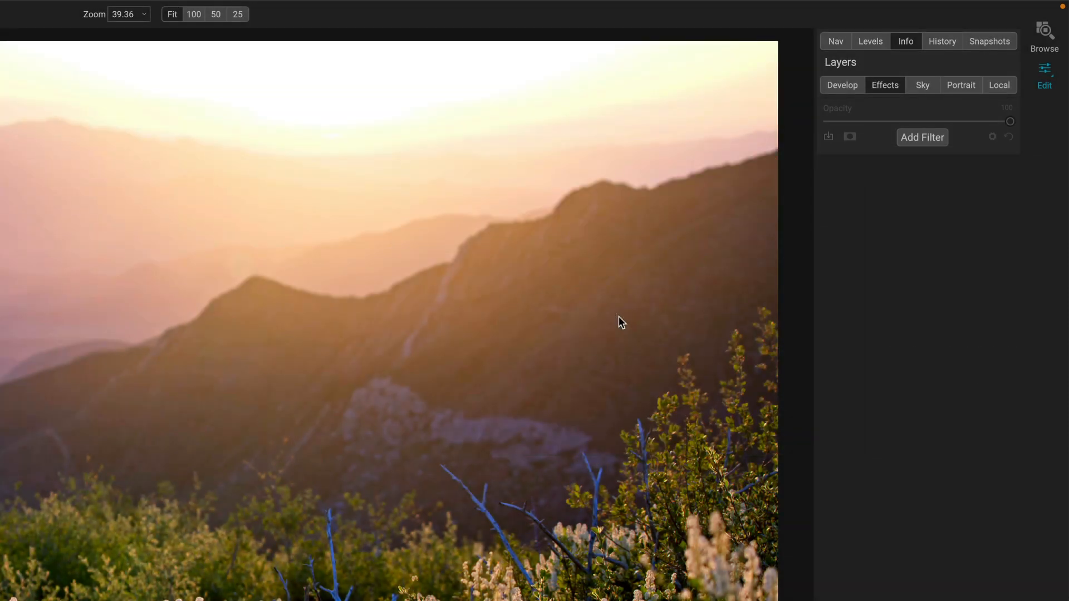
click(921, 137)
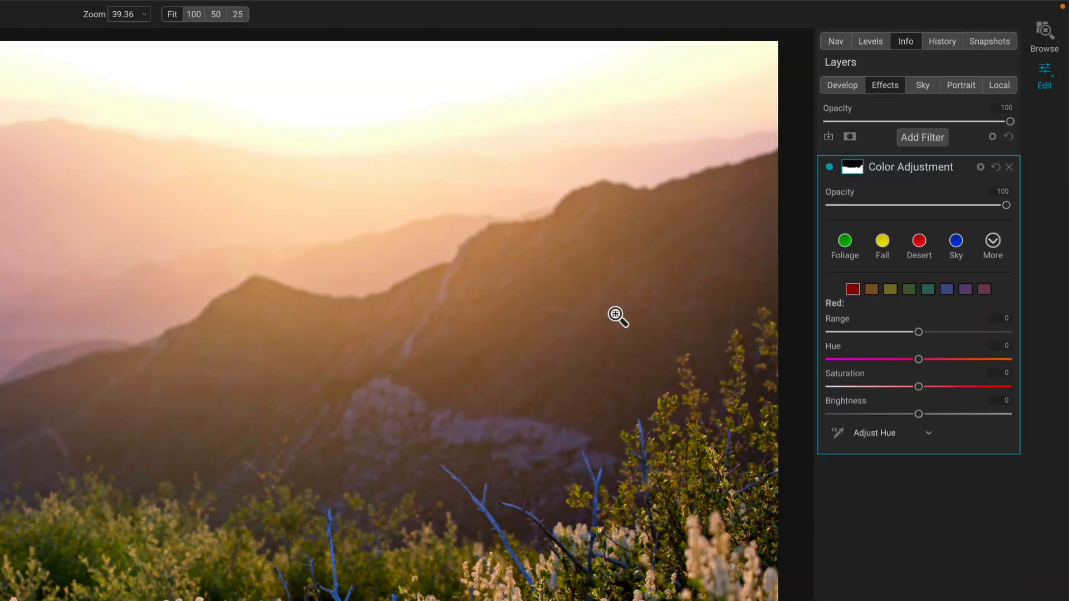
click(882, 246)
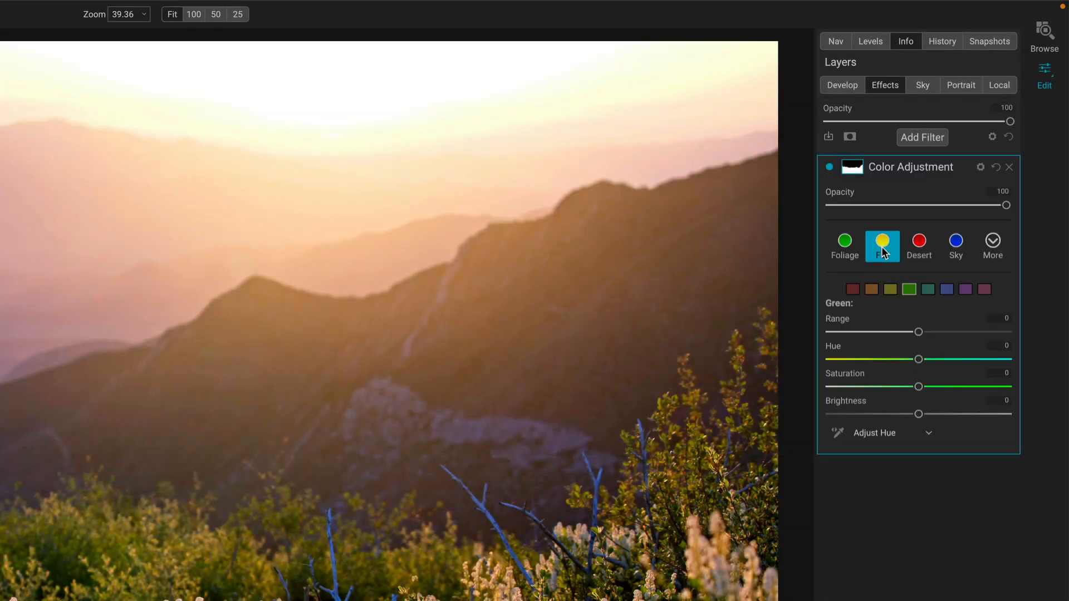
drag(1007, 205, 955, 205)
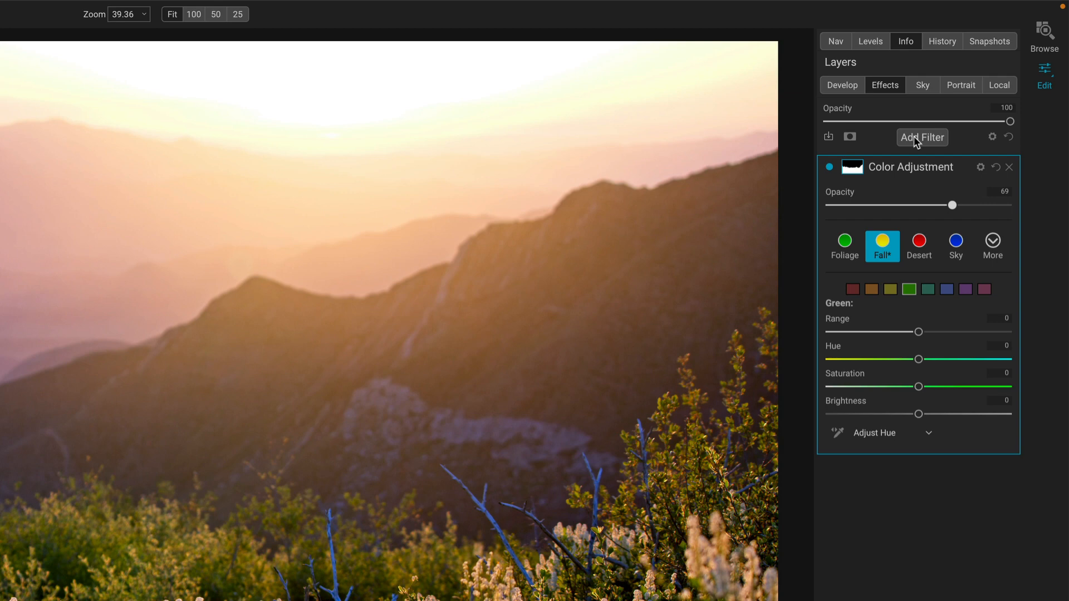
- Add a Mountain-masked Dynamic Contrast filter and toggle its visibility to compare
click(921, 137)
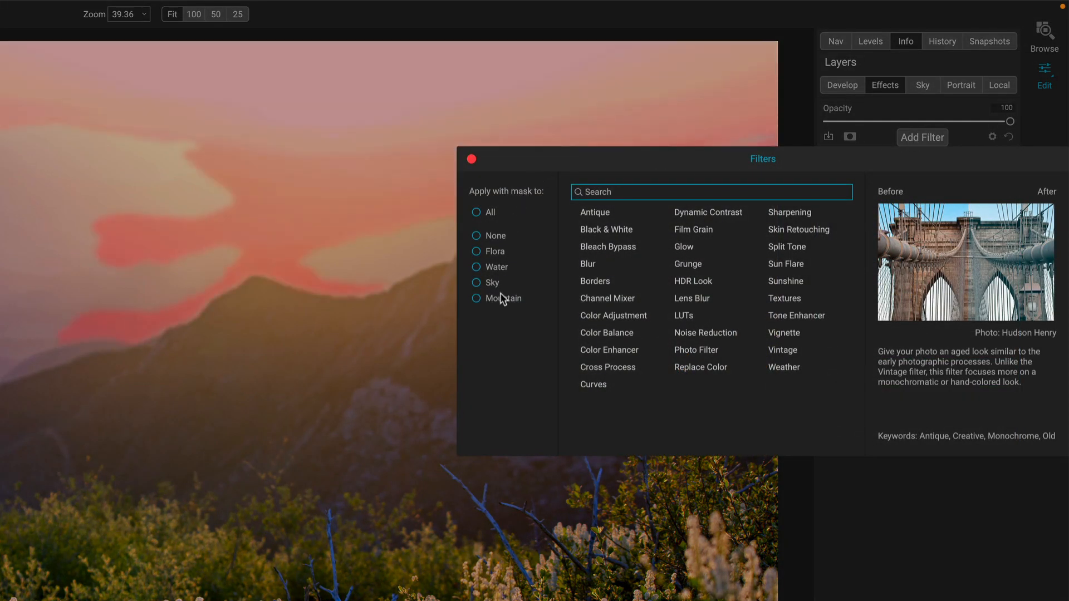
click(476, 298)
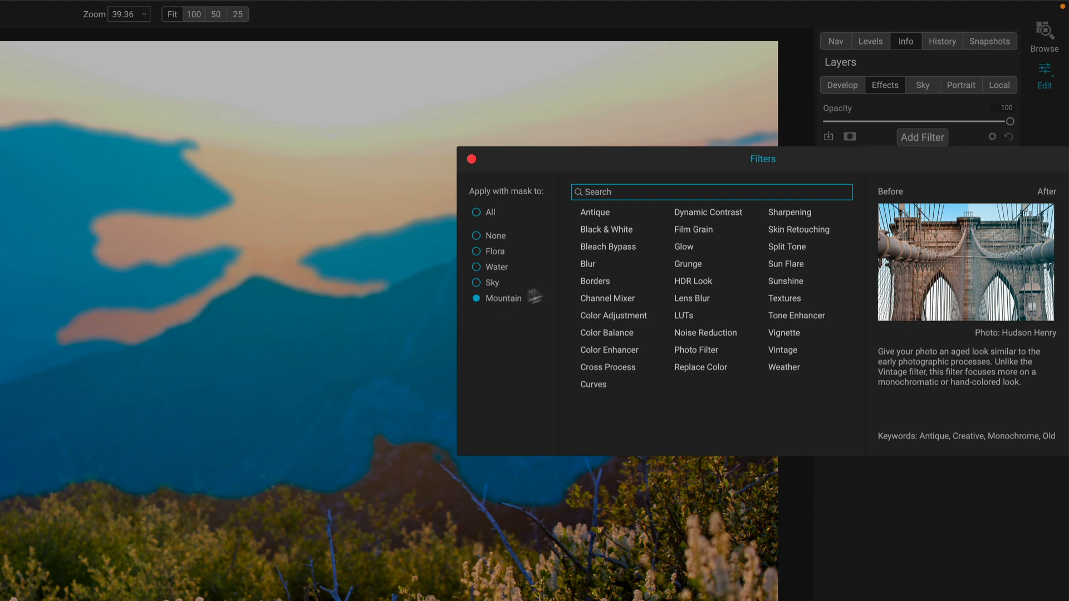
click(613, 315)
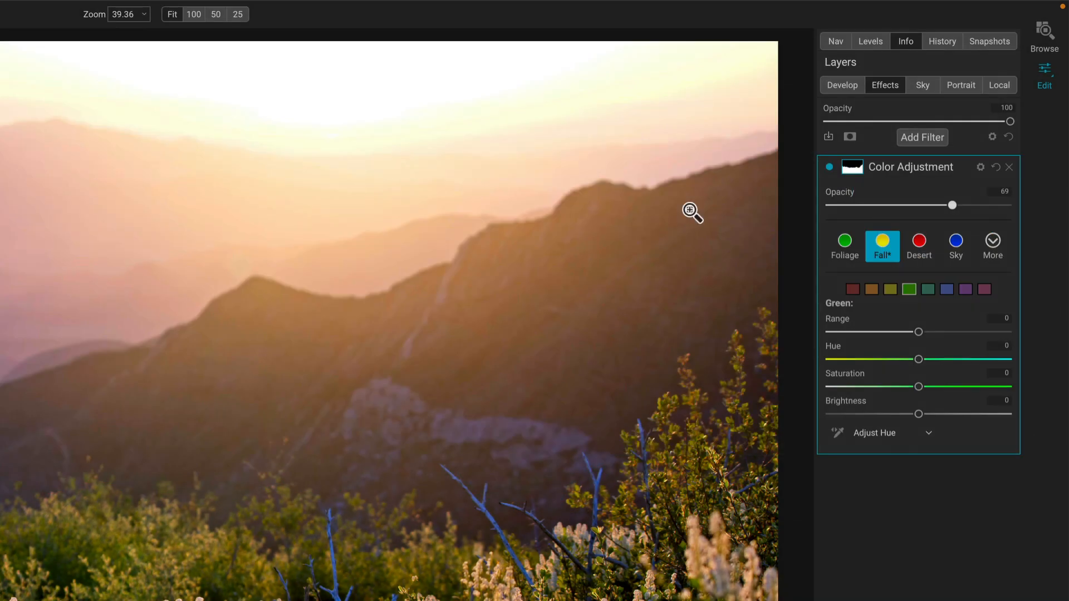
click(922, 137)
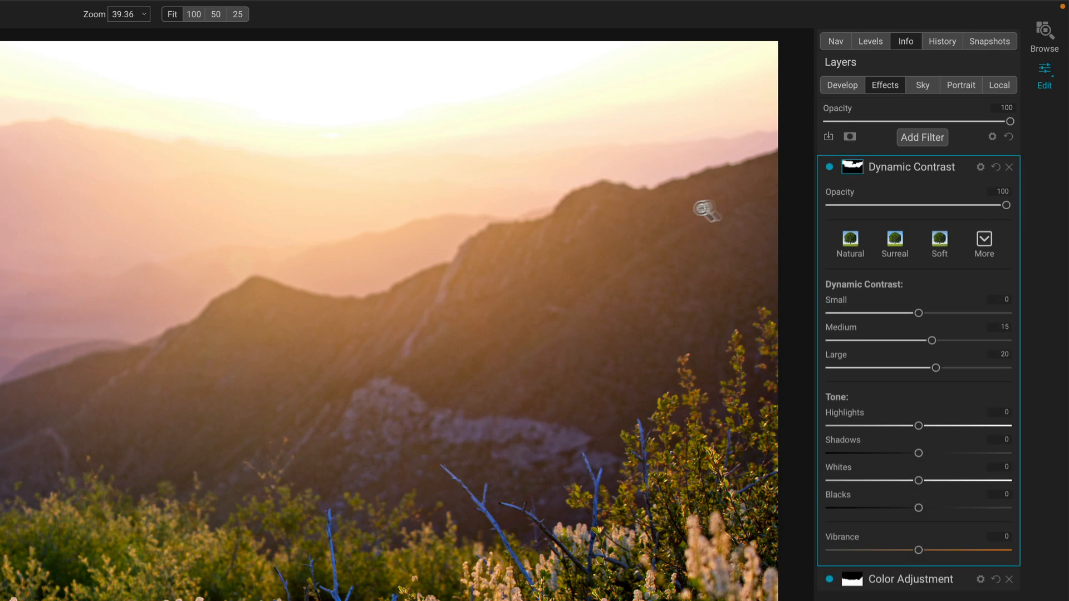
click(829, 167)
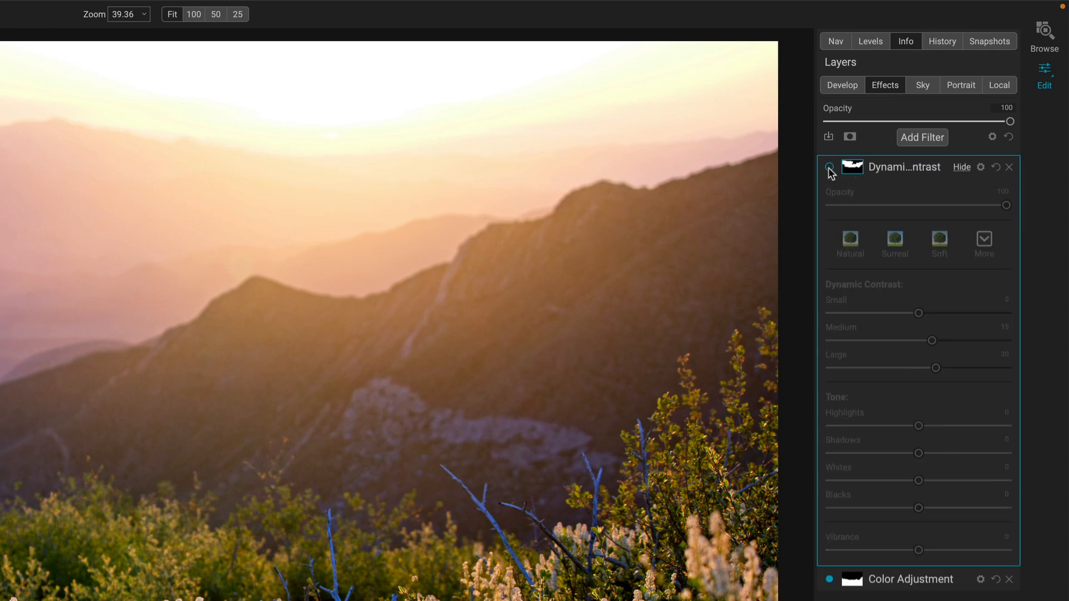
click(829, 167)
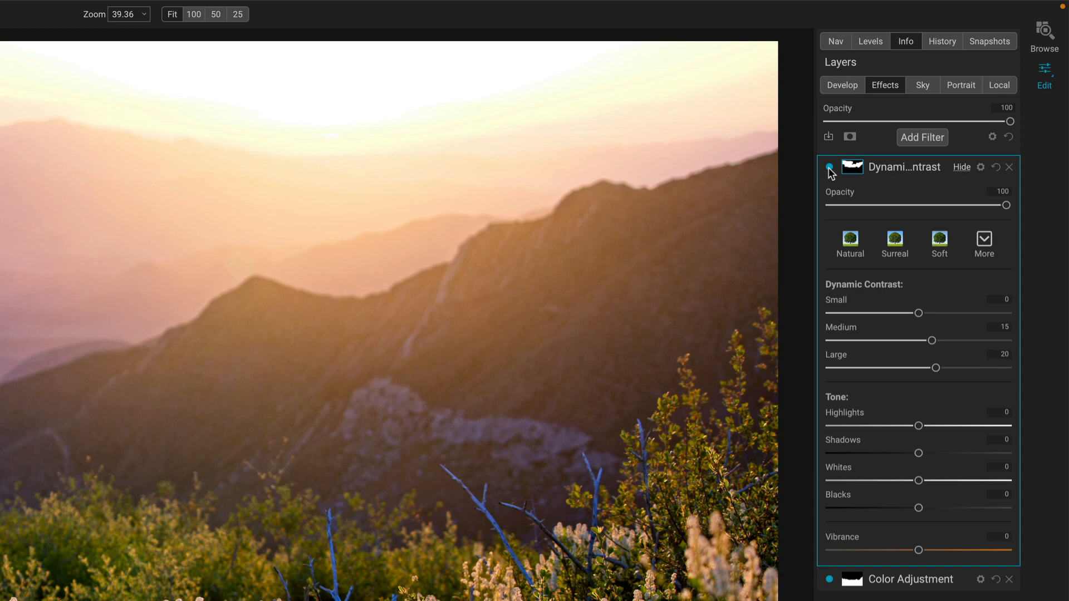
- Add a Sky-masked Color Adjustment filter using the Desert preset
click(921, 136)
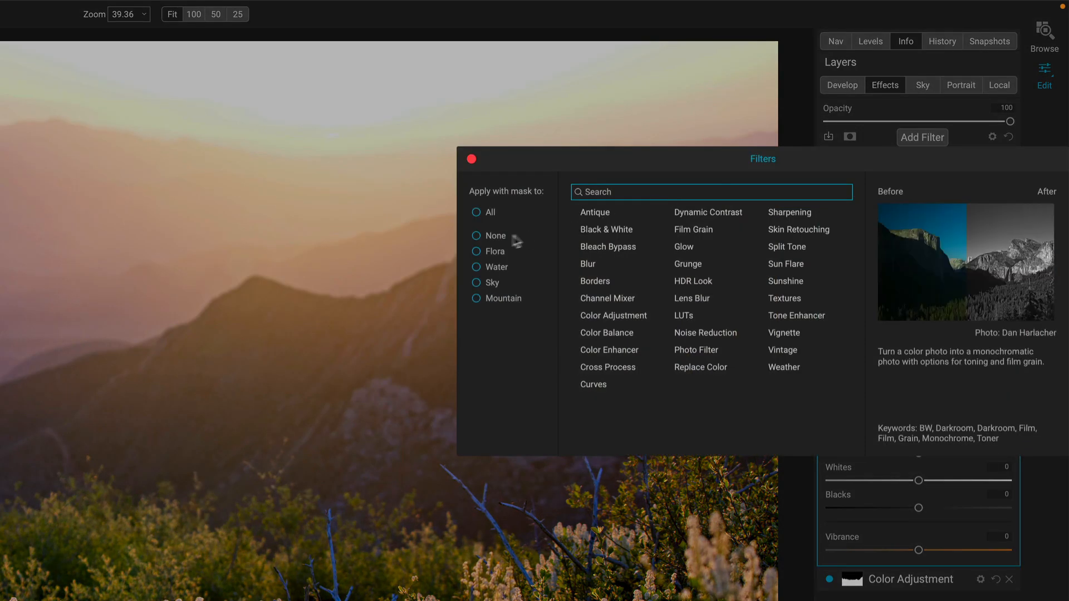
click(476, 282)
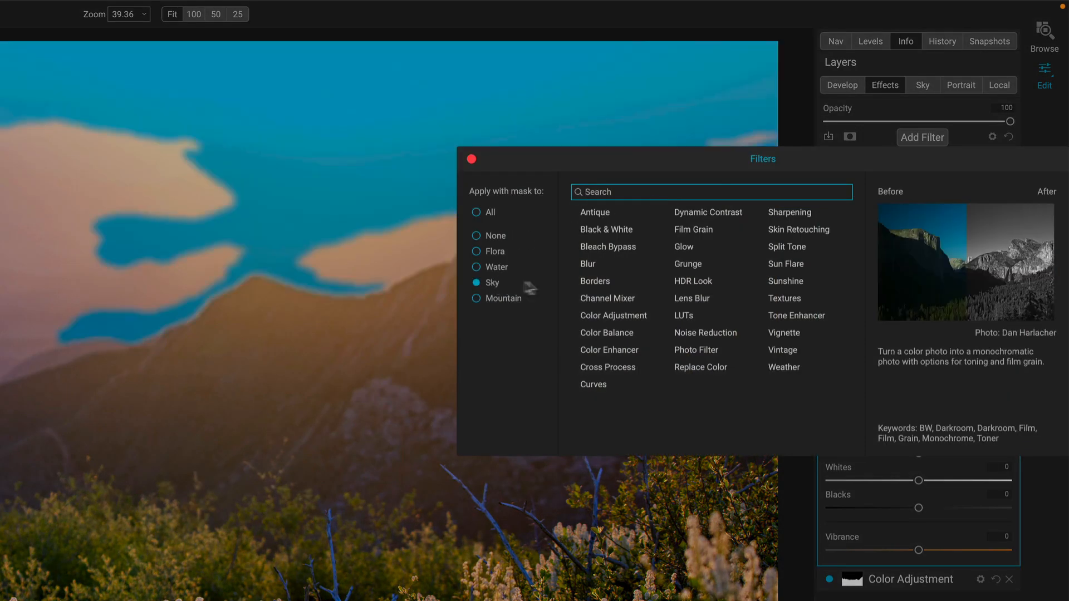
click(708, 212)
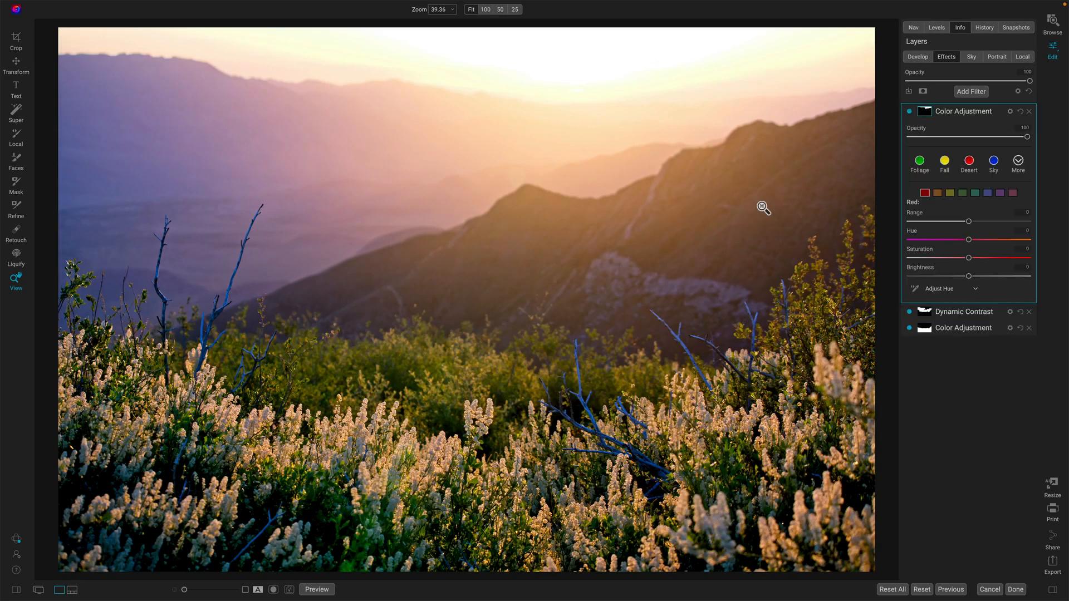
click(968, 160)
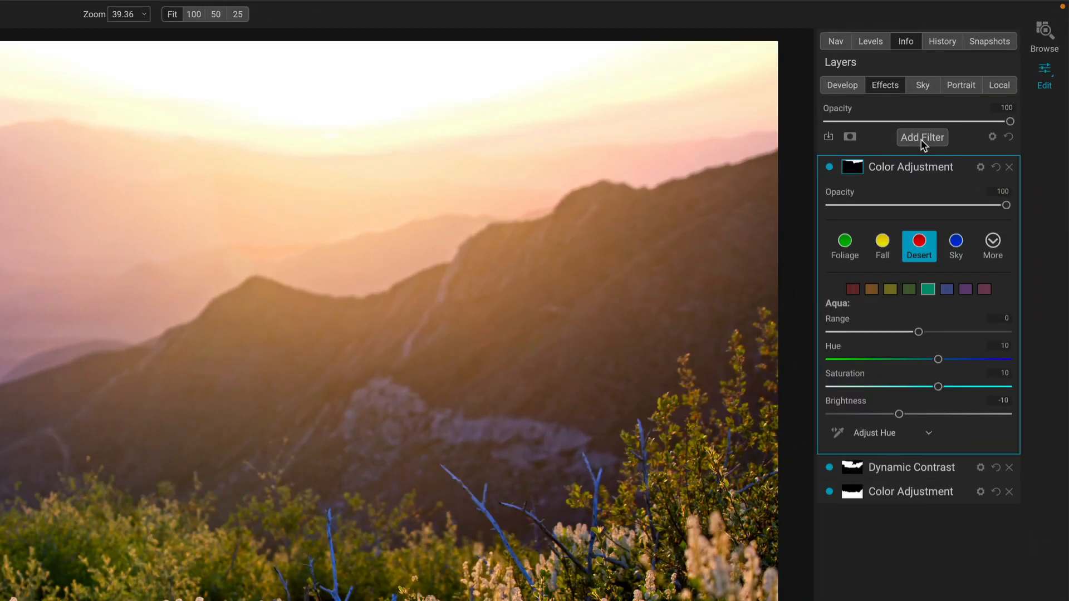
- Add a Glow filter with the Radiance Glow preset, a mask, and reduced opacity
click(922, 137)
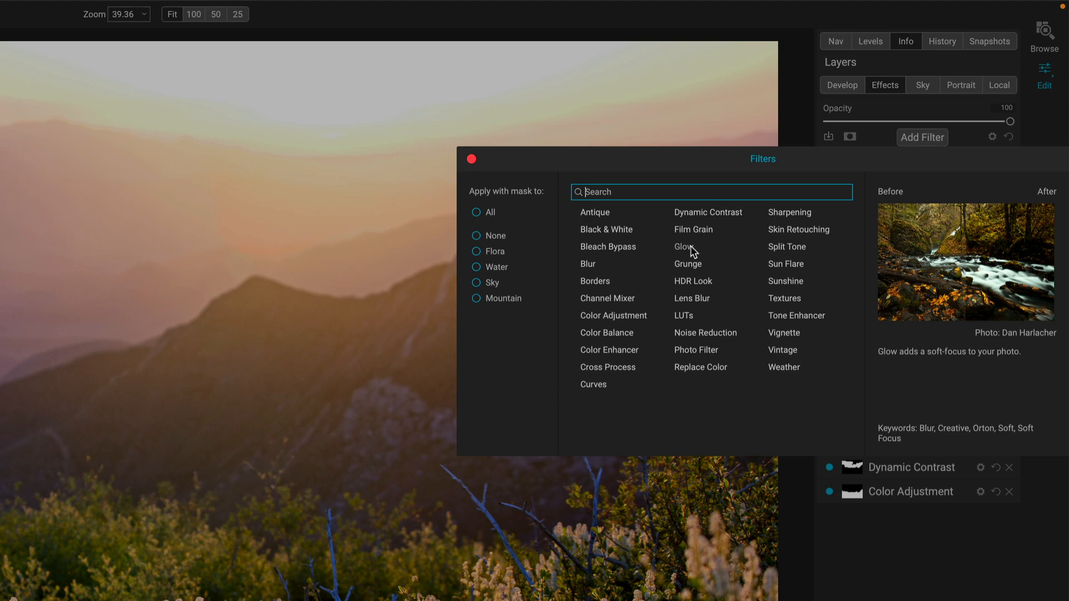
click(681, 247)
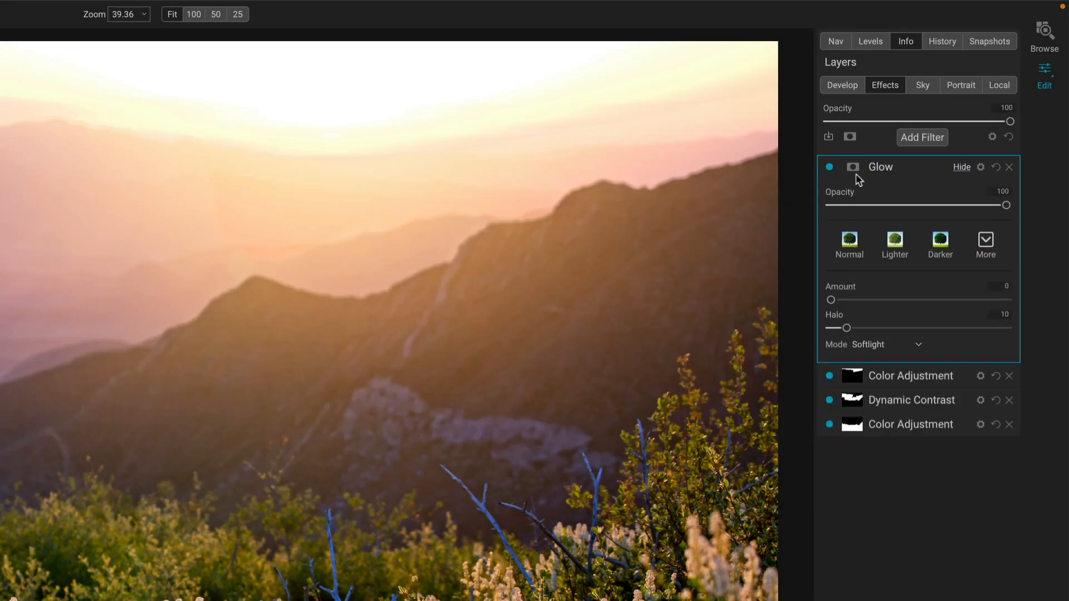
click(985, 245)
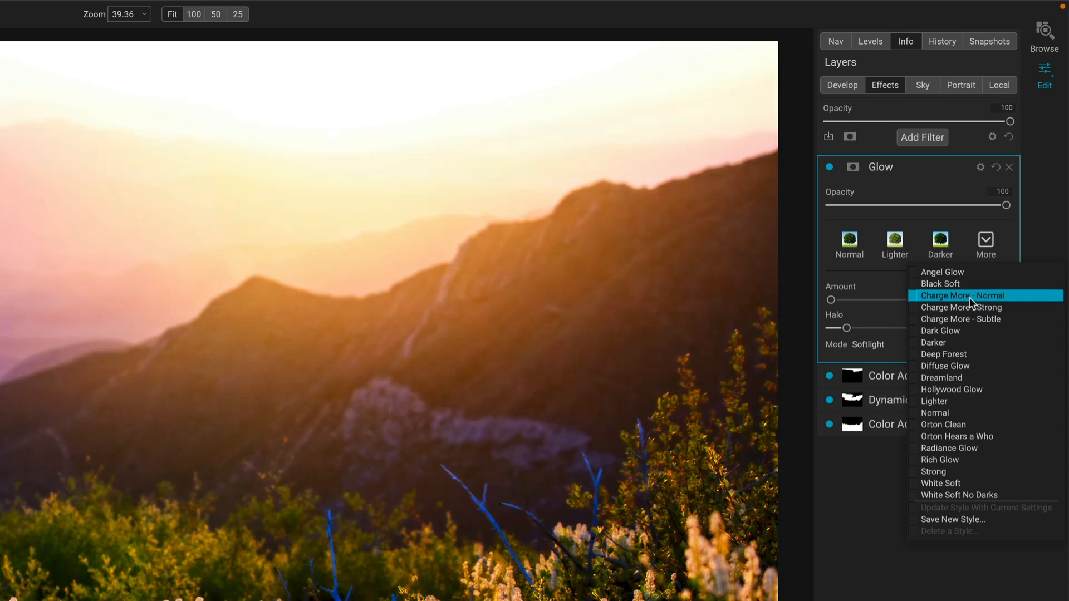
mouse_move(969, 307)
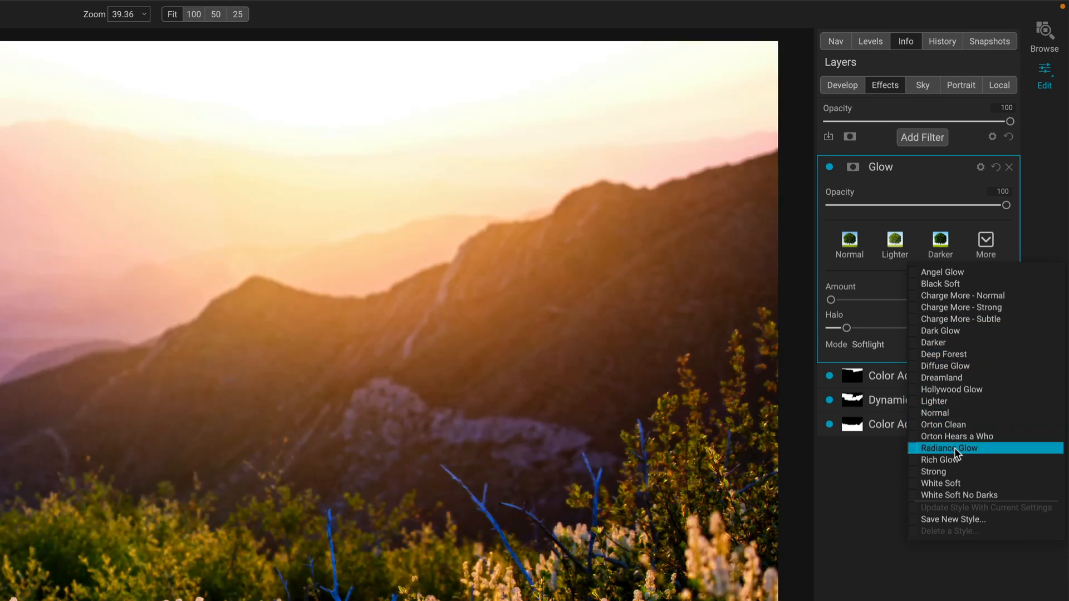
click(949, 447)
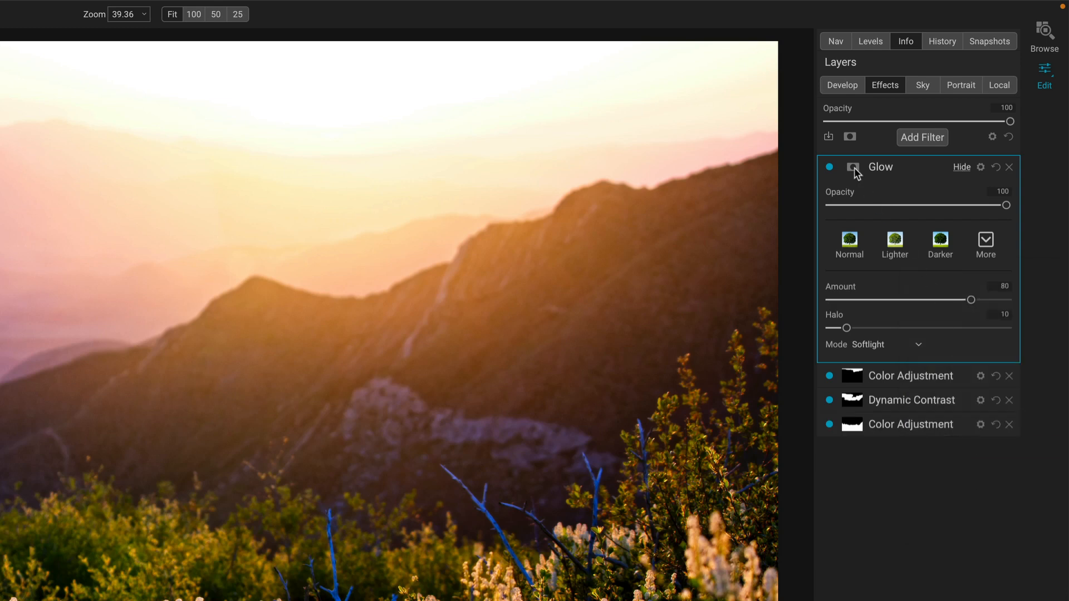
click(851, 167)
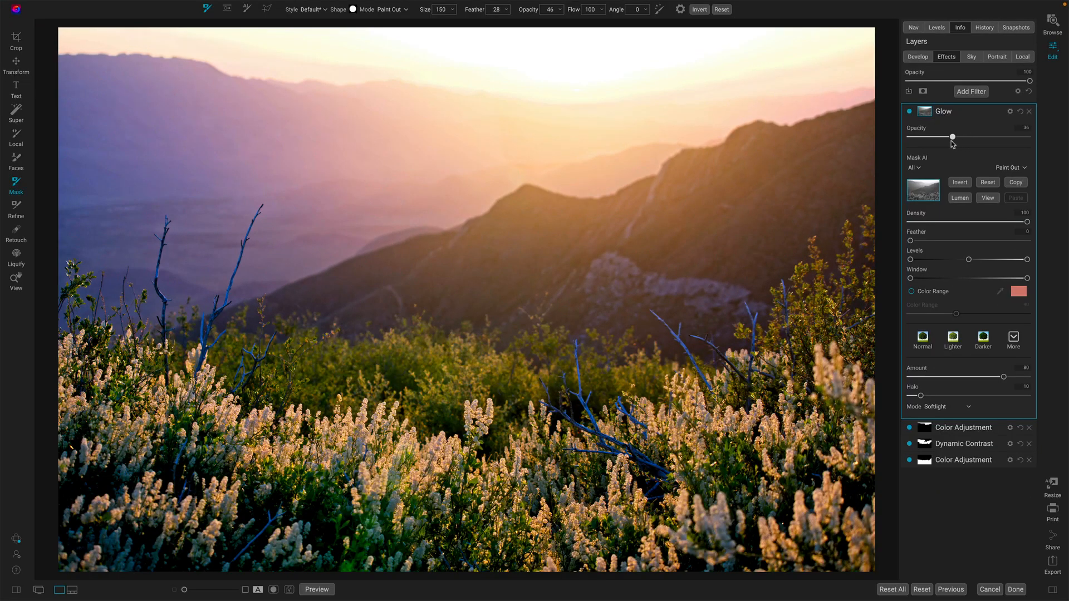
drag(952, 137, 987, 137)
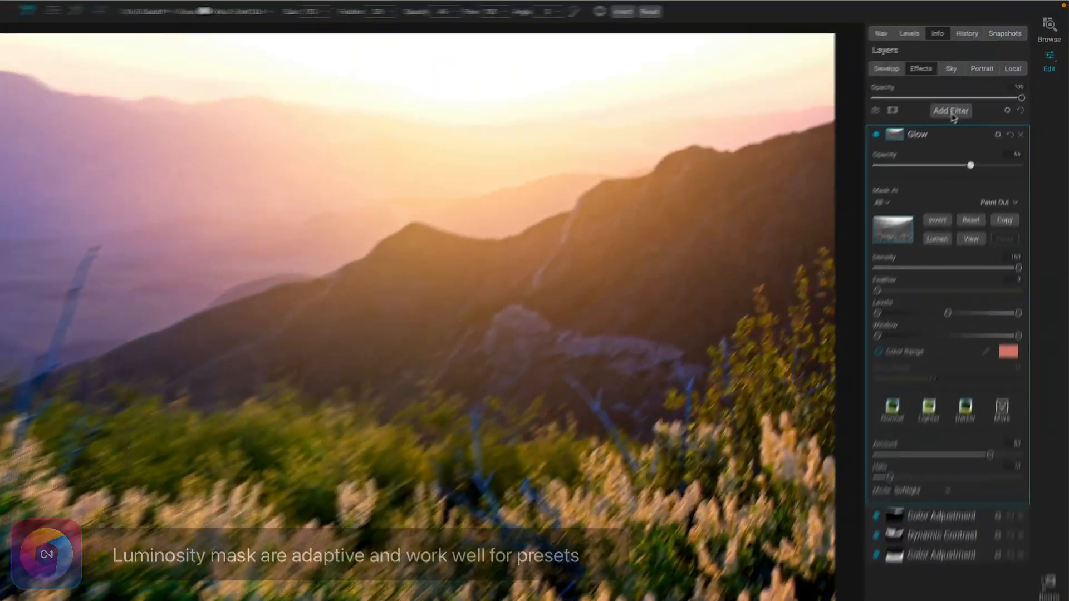
- Add a Color Enhancer filter, toggle it to compare, and collapse its settings
click(950, 110)
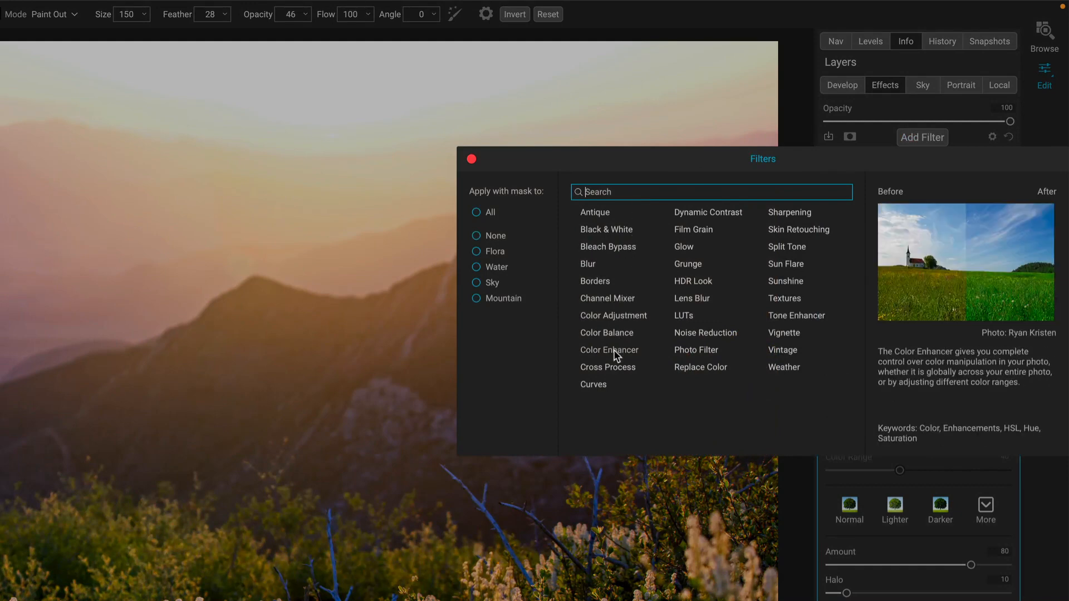
click(610, 349)
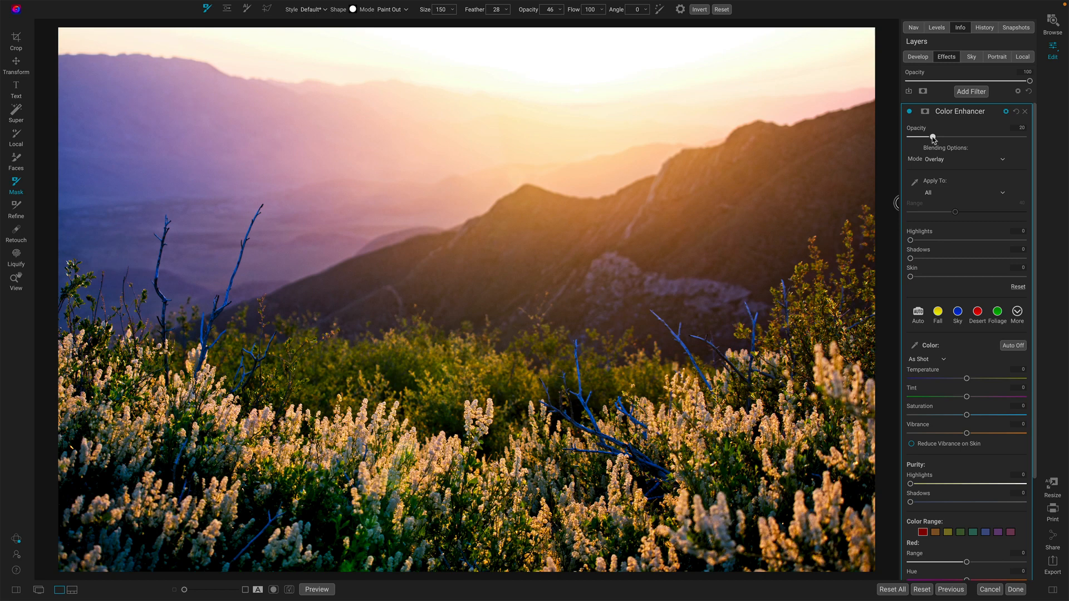
mouse_move(929, 136)
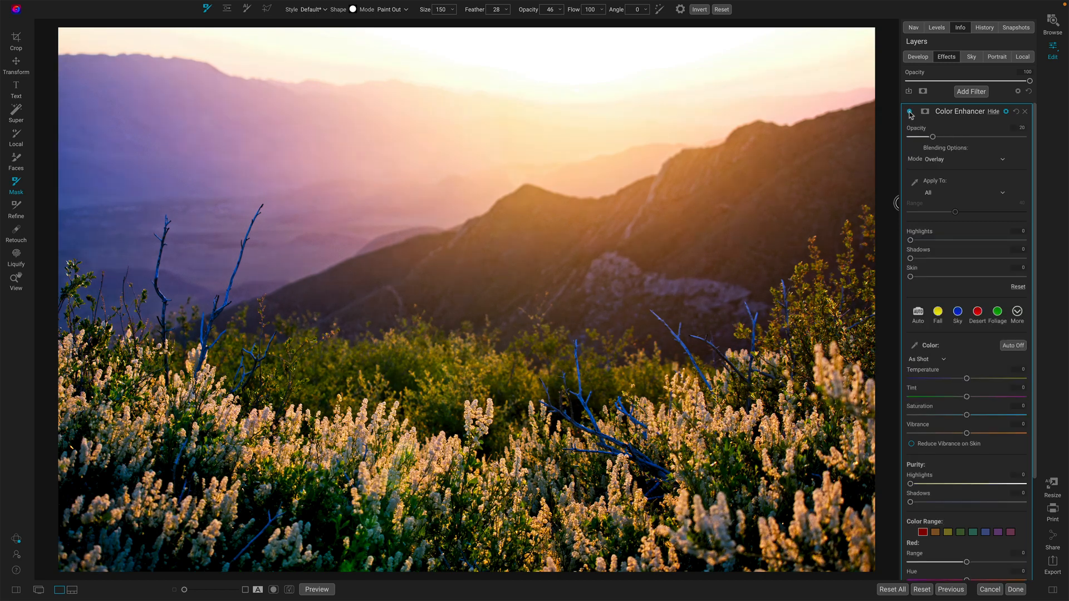
click(909, 112)
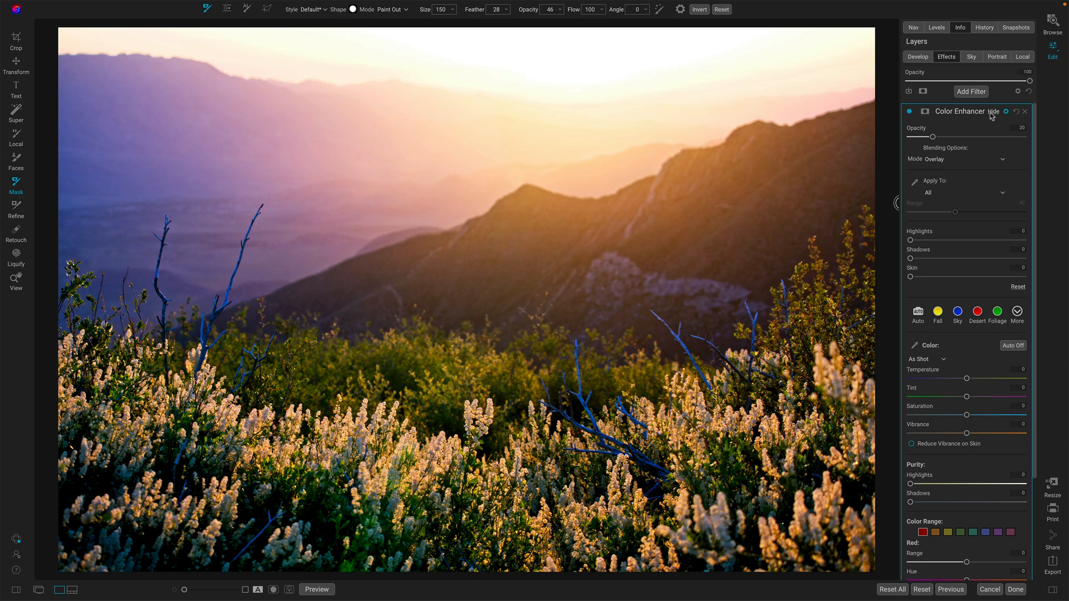
click(994, 111)
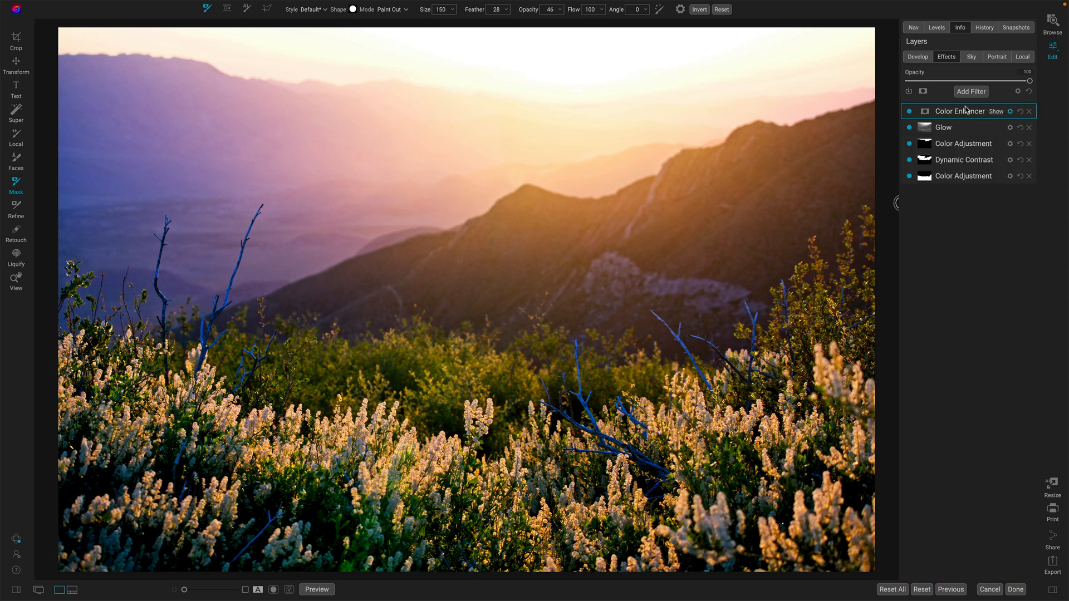
mouse_move(959, 224)
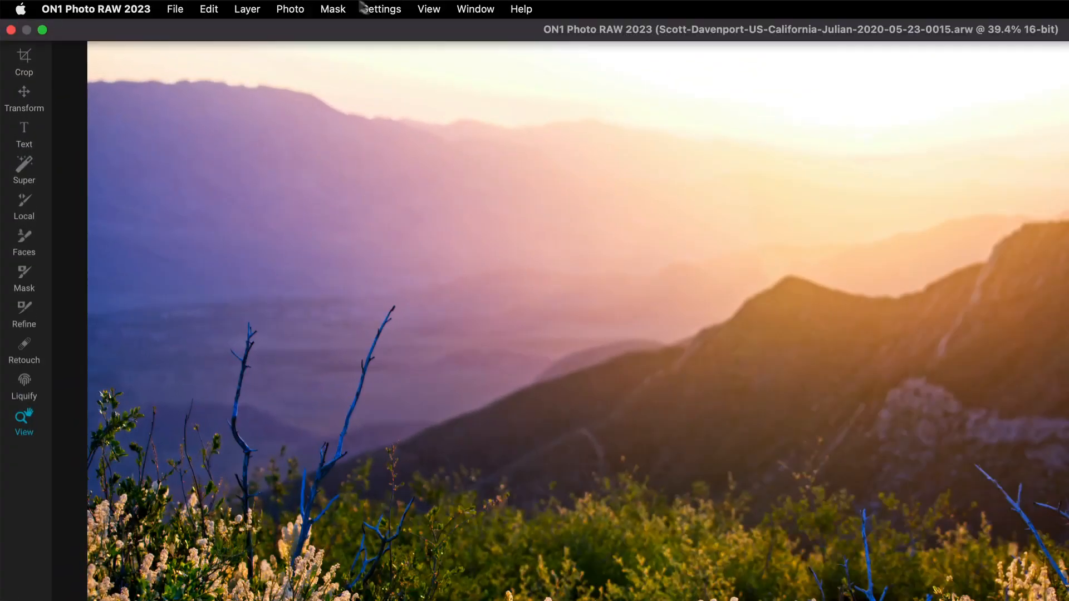
- Choose Save Settings as Preset from the Settings menu
click(380, 9)
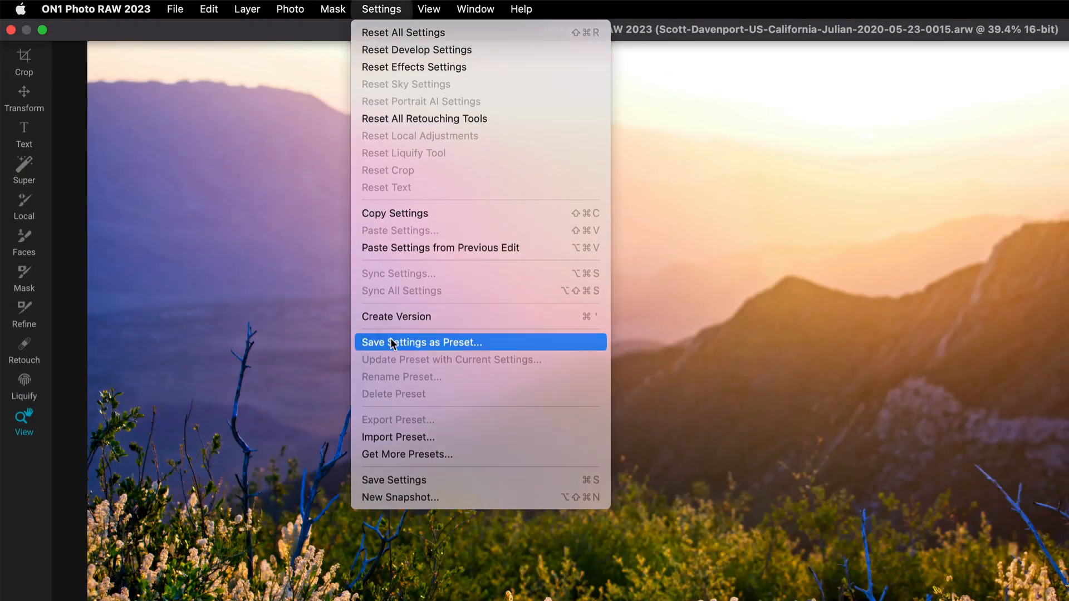
click(421, 342)
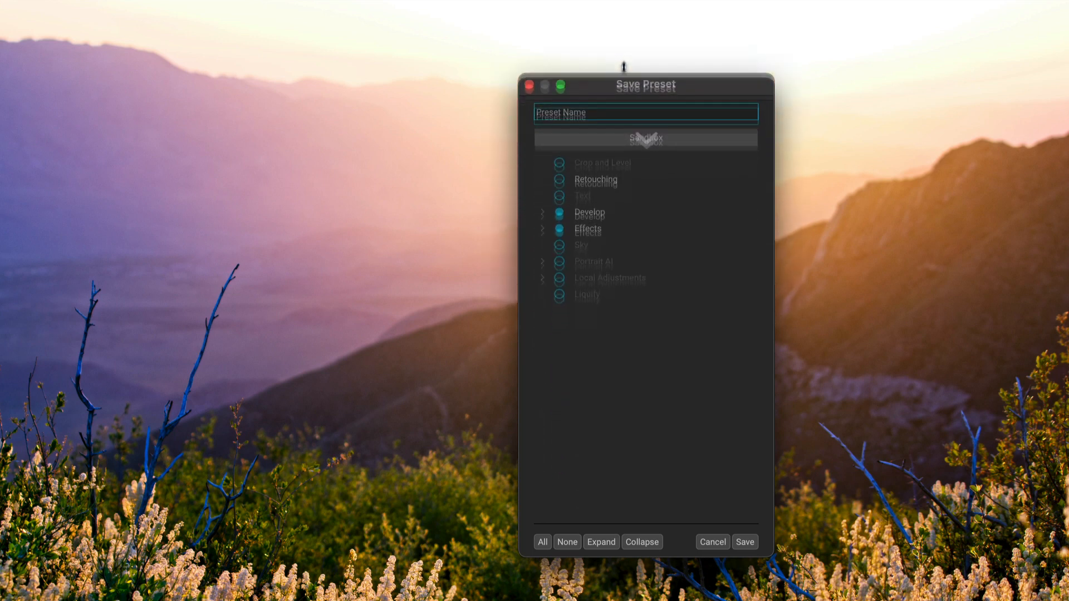
- Move the Save Preset dialog up and expand Effects to show Apply Masks
drag(644, 85, 645, 51)
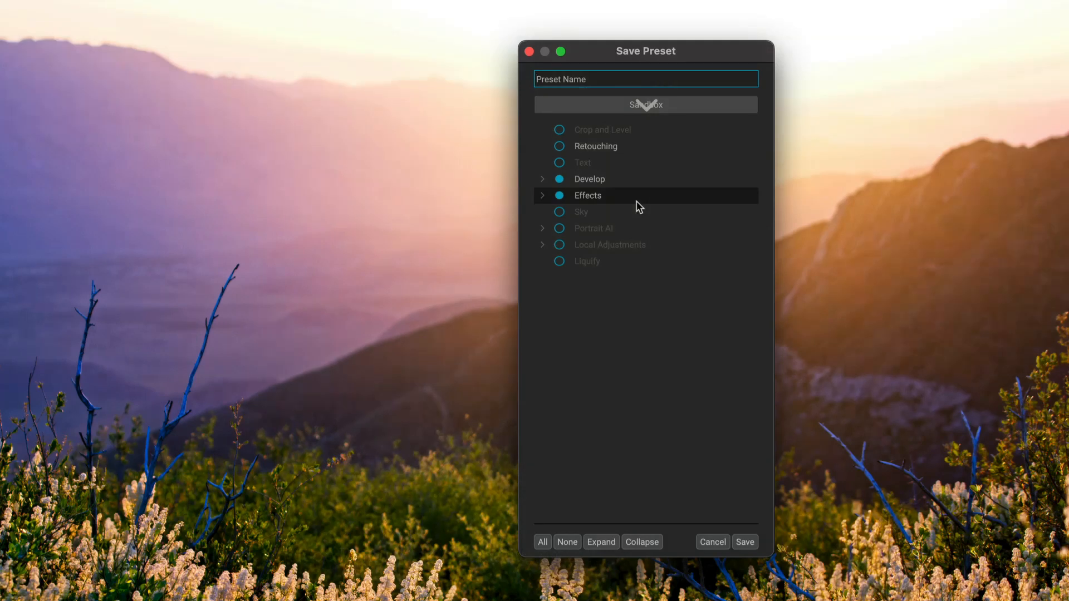
mouse_move(634, 206)
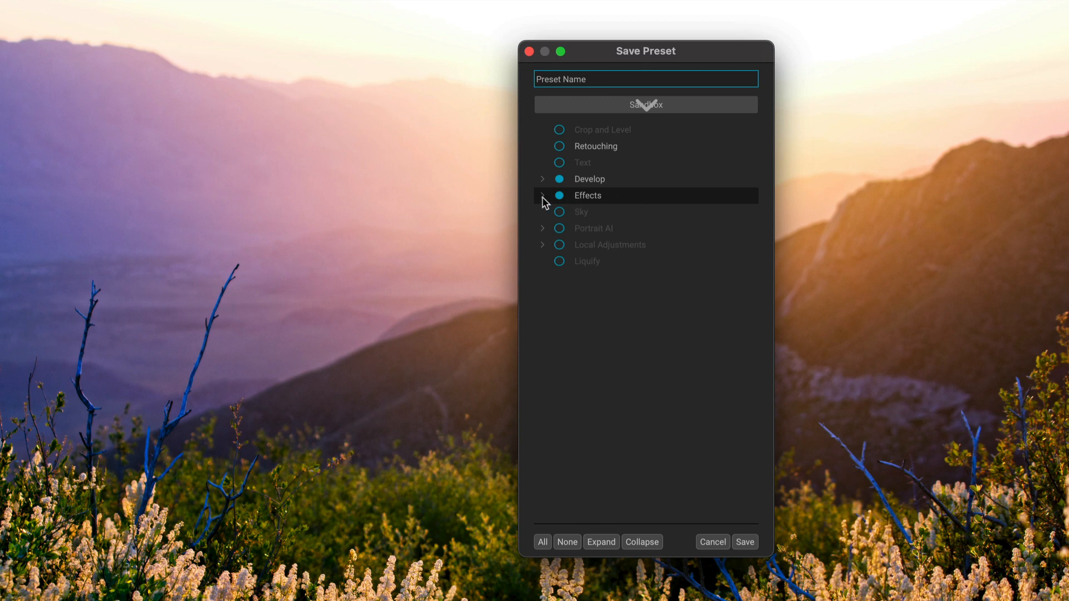
click(542, 195)
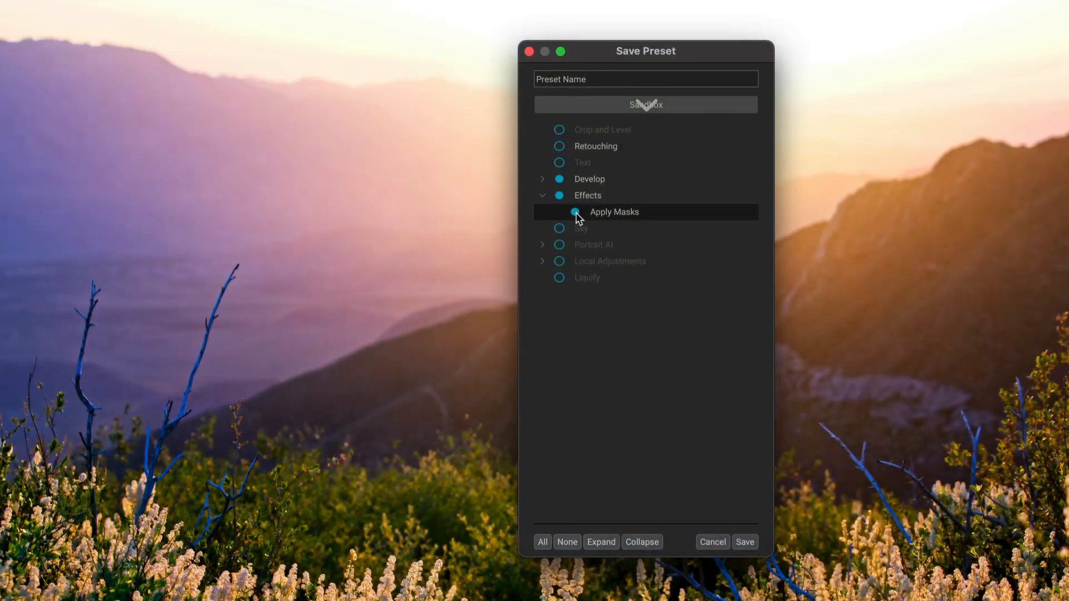
mouse_move(543, 183)
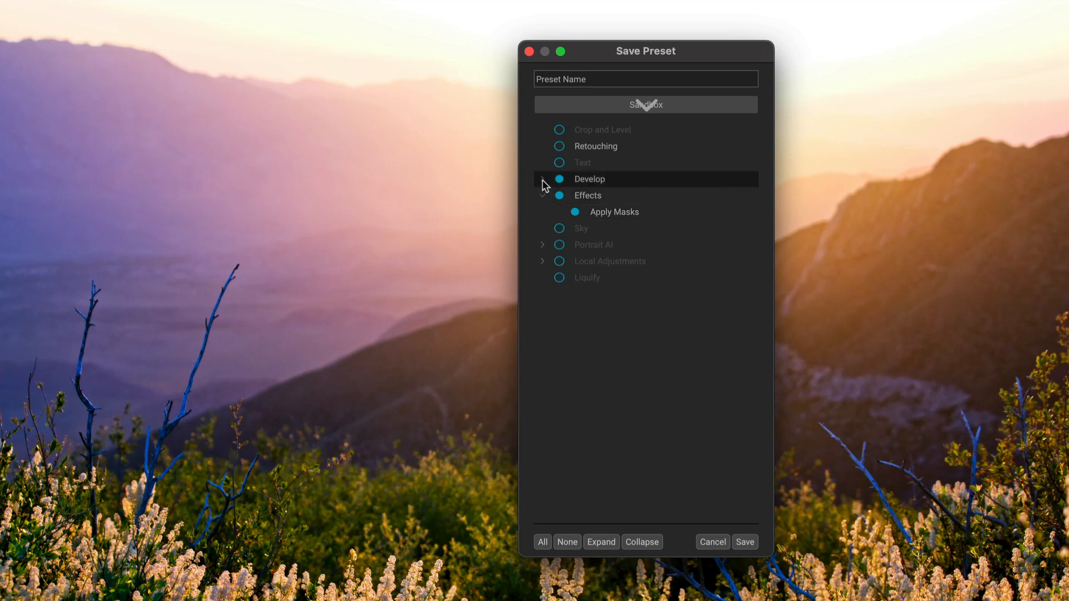
- Expand Develop > Color & Tone > Tone and keep only Auto Tone checked
click(544, 179)
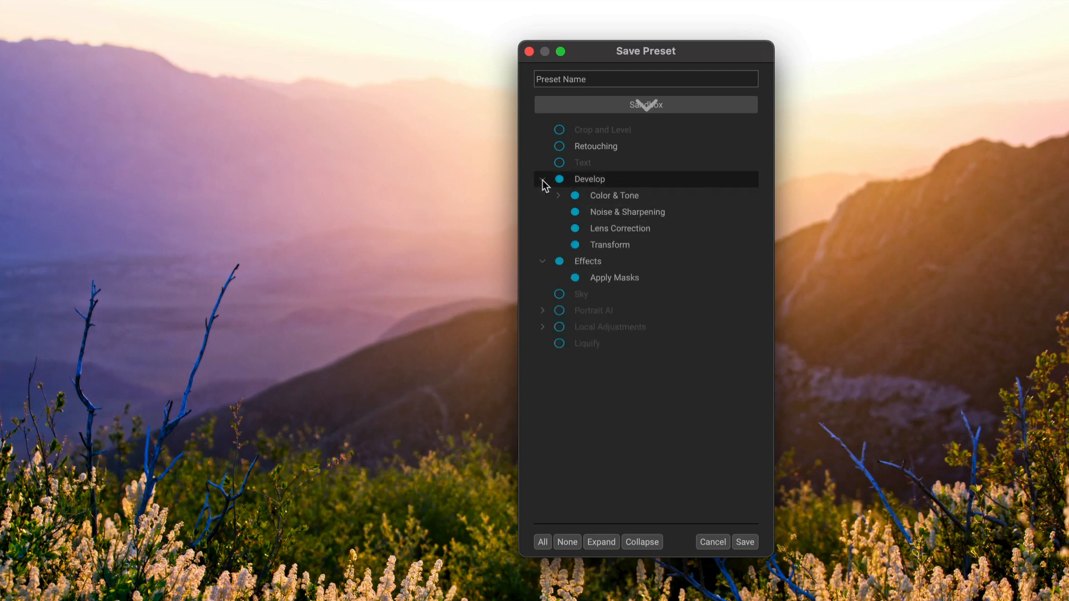
click(558, 196)
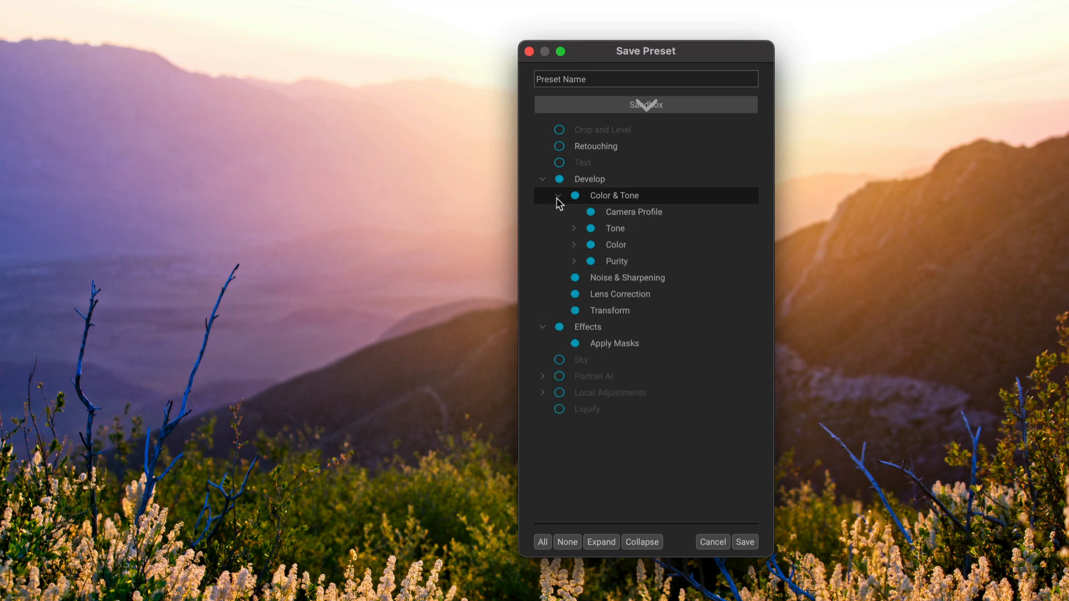
click(574, 229)
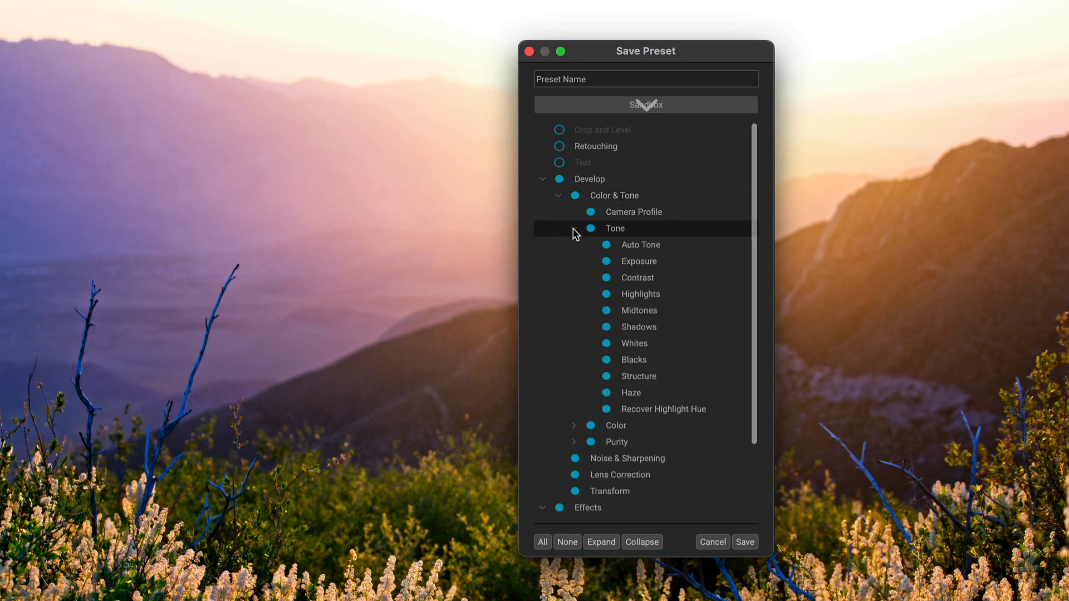
click(590, 228)
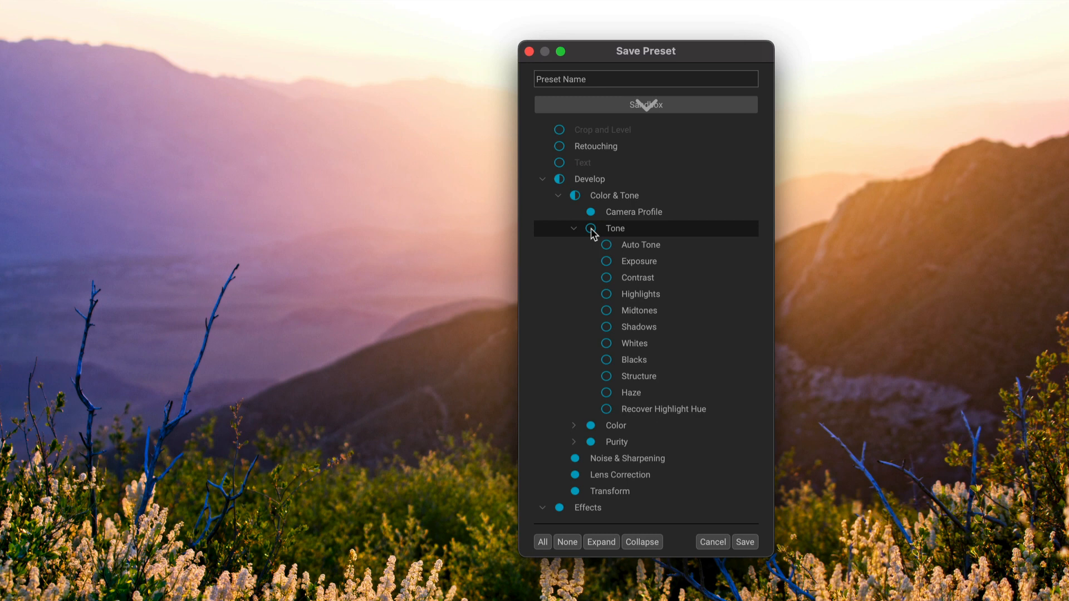
click(590, 228)
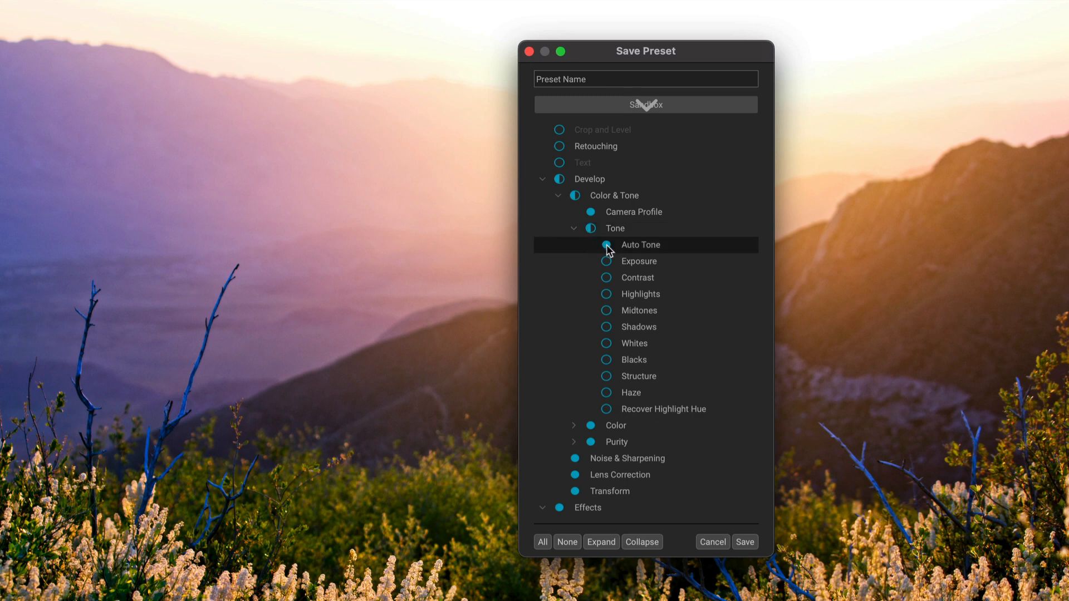
click(606, 245)
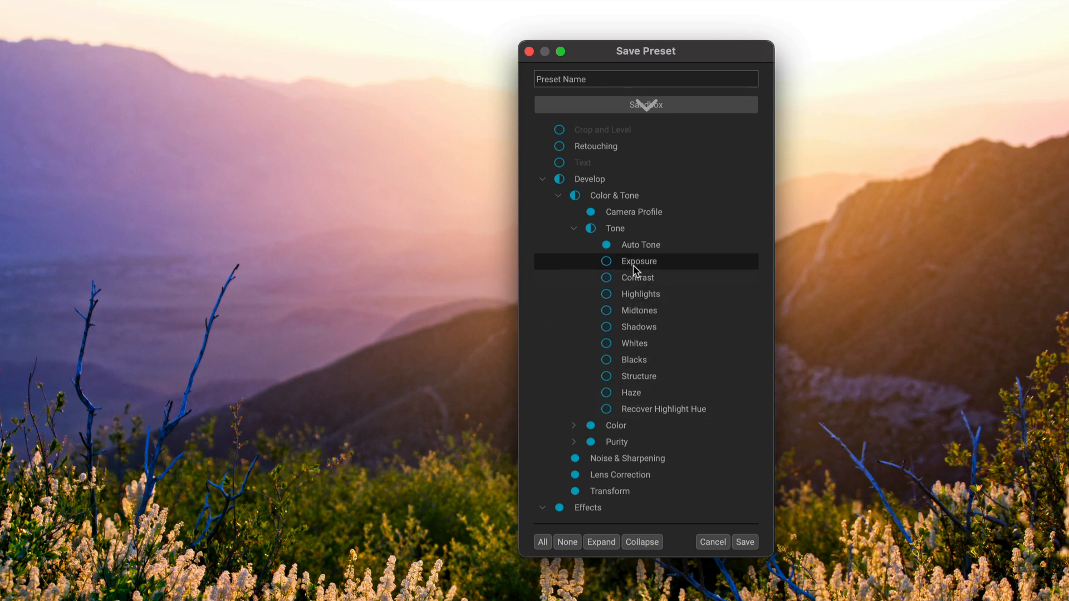
click(640, 245)
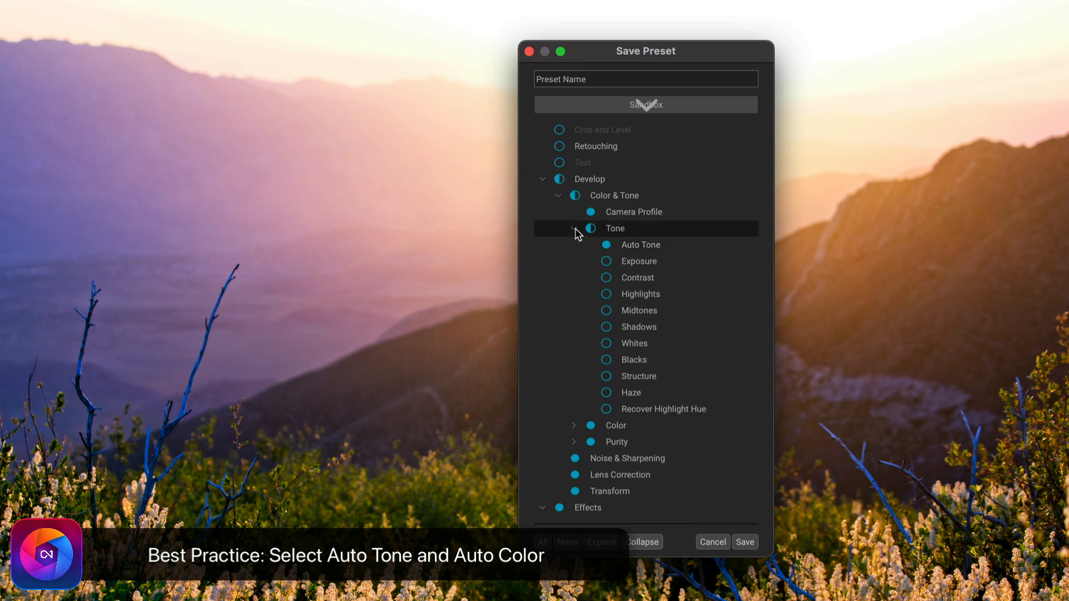
- Uncheck Color except Auto Color, then collapse the Color group
click(573, 229)
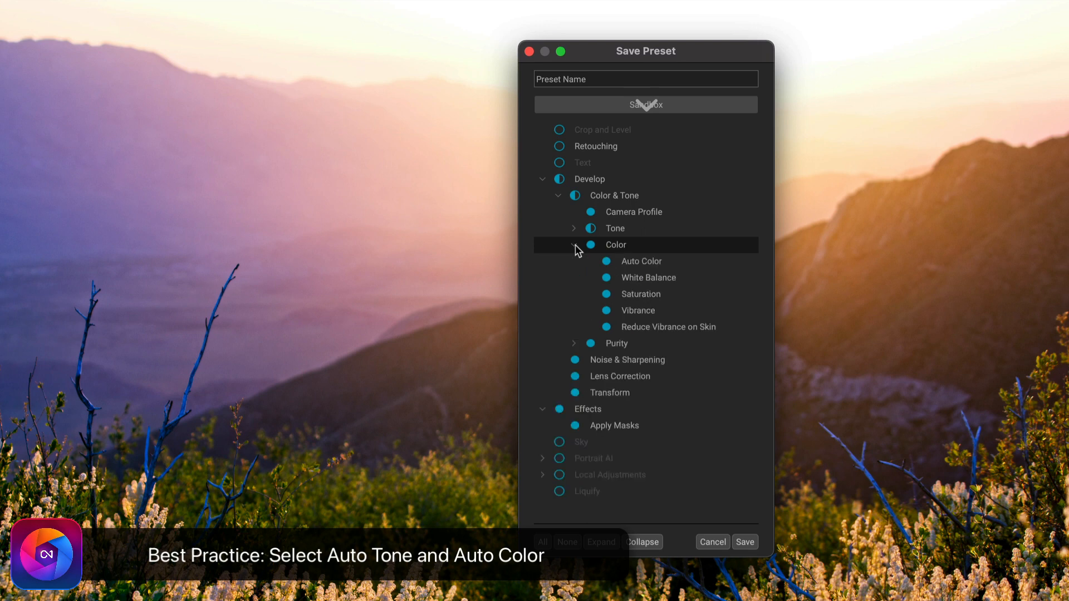
click(590, 245)
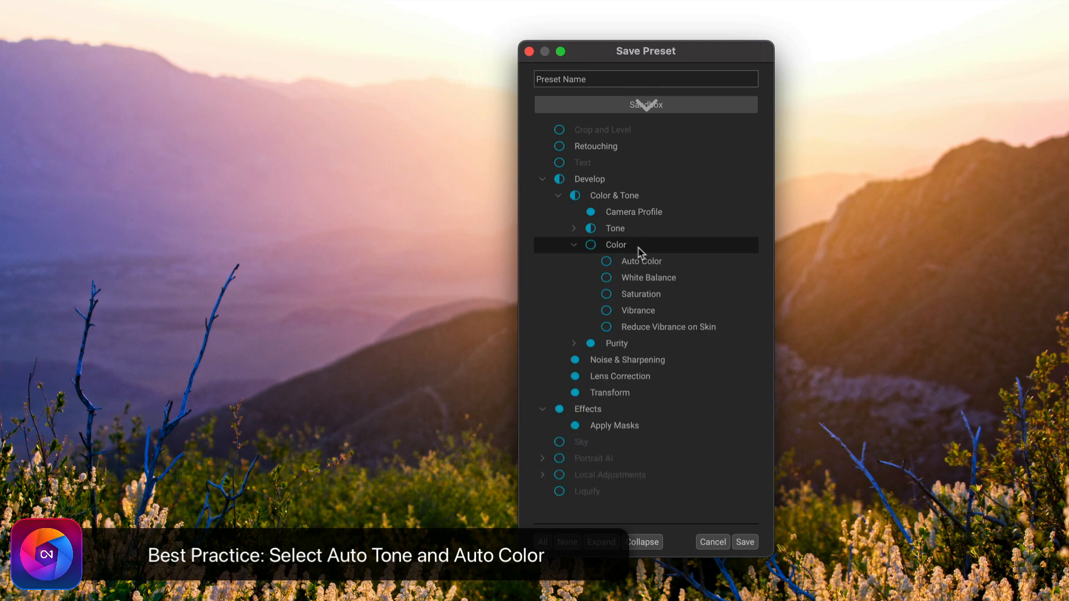
click(605, 261)
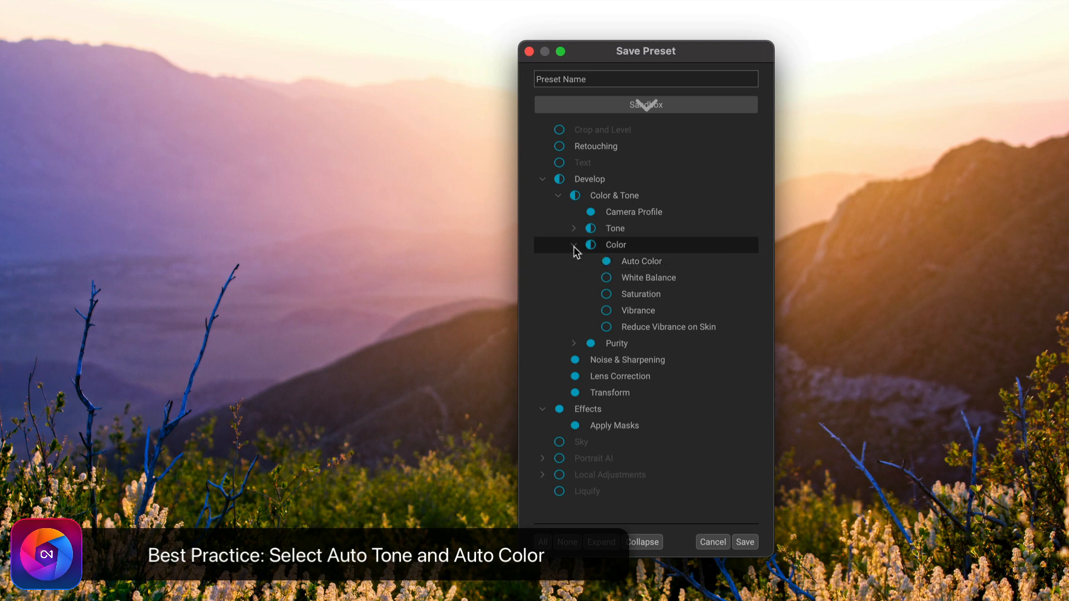
click(574, 245)
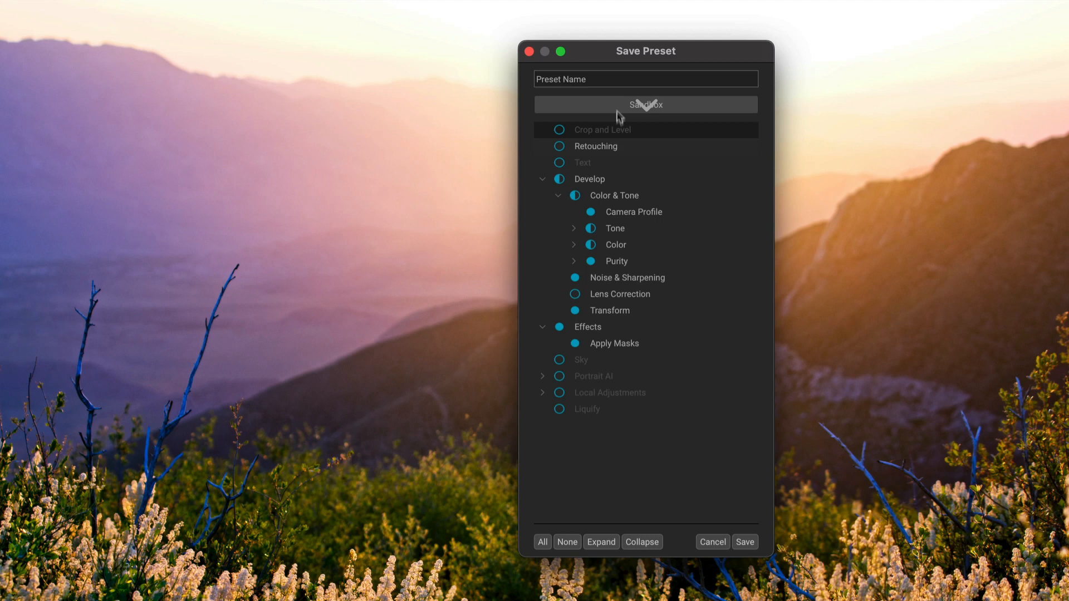
- Name the new preset 'Adaptive Mountain' and save it
text(Adaptive M)
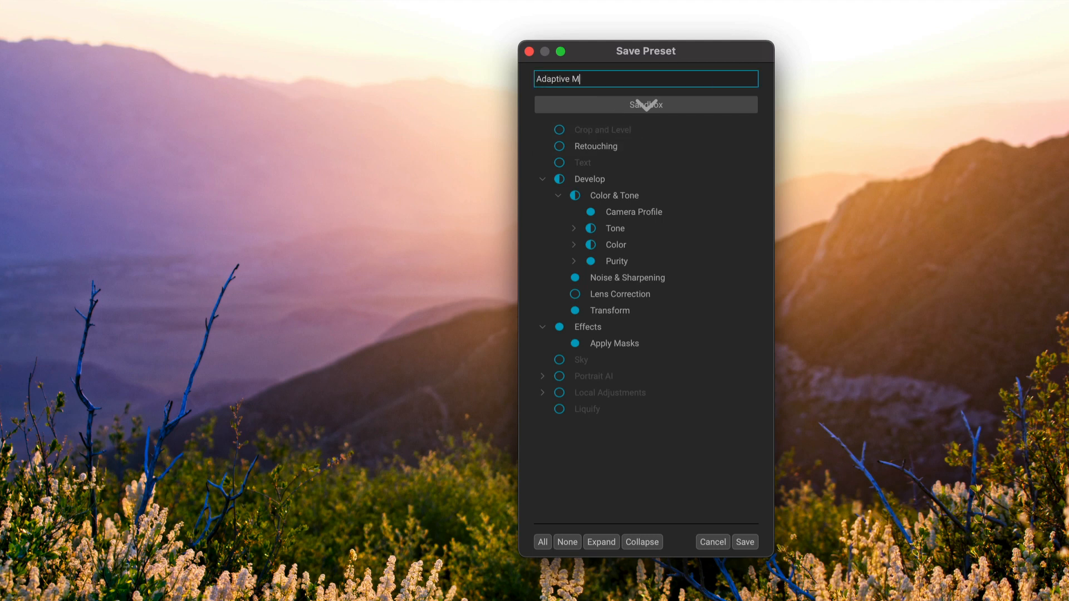
text(ountain)
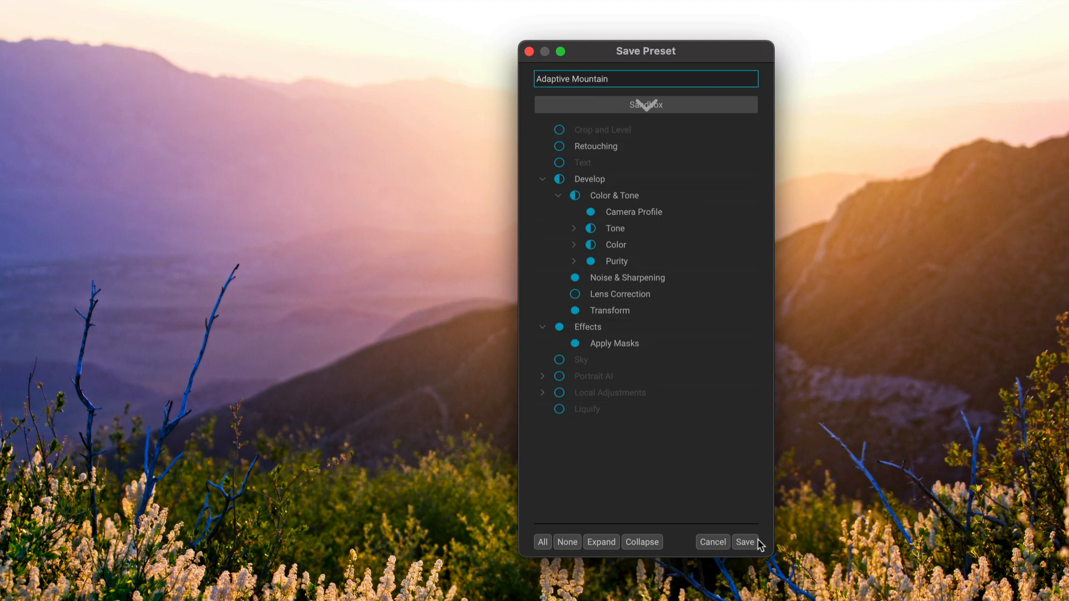
click(744, 541)
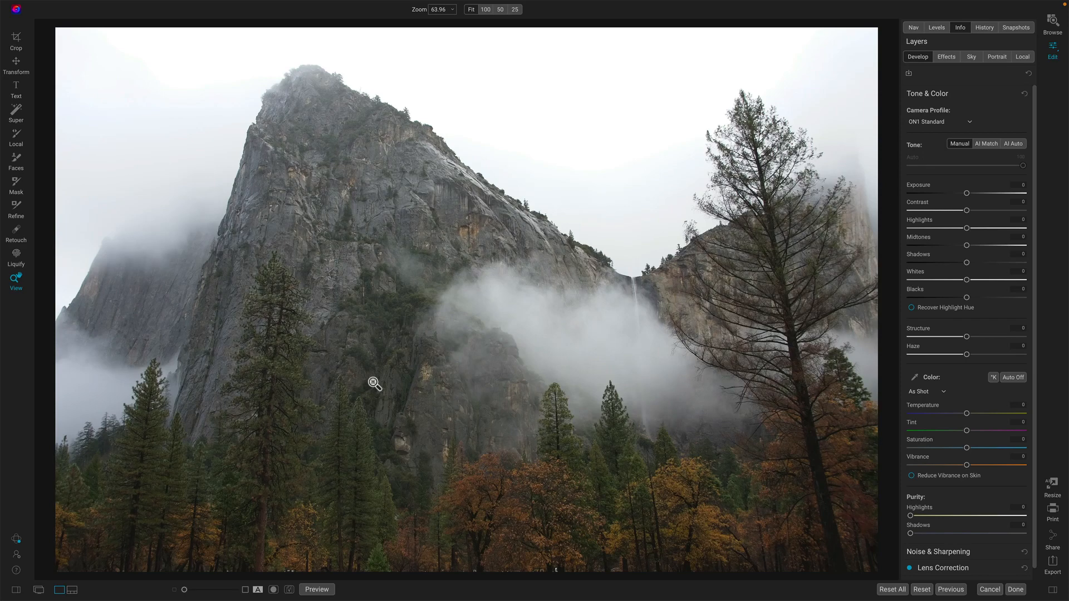
mouse_move(210, 418)
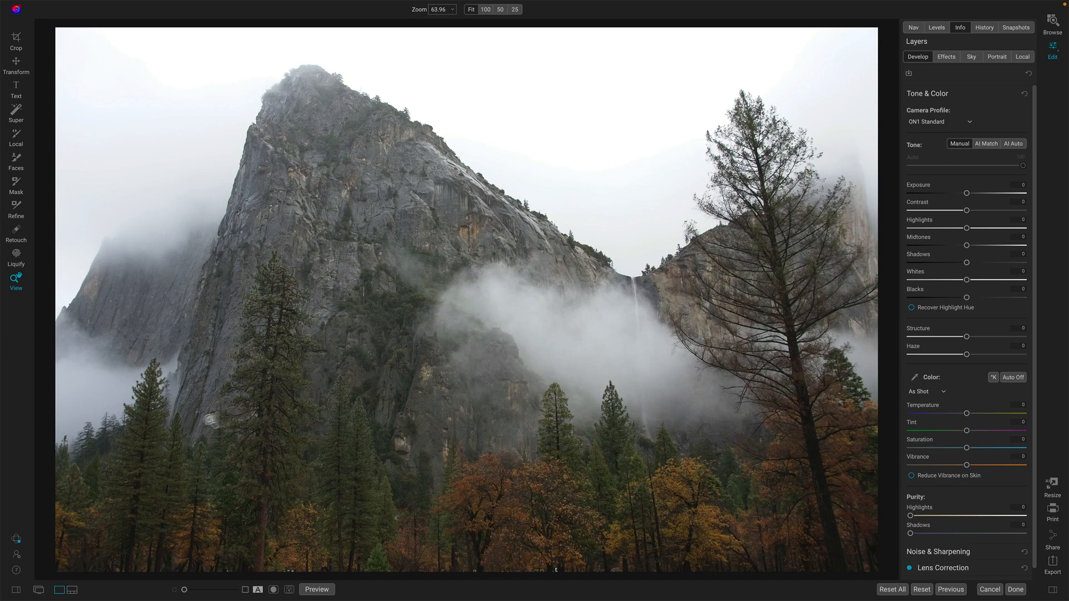
- Apply the saved Adaptive Mountain preset from the presets browser to the misty mountain photo
click(15, 589)
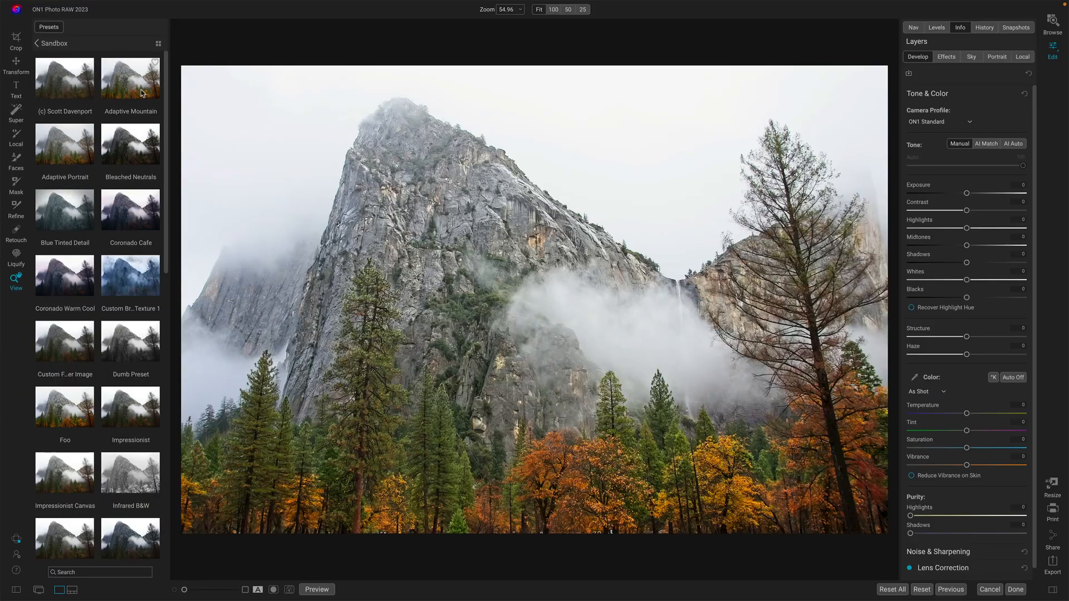
click(130, 78)
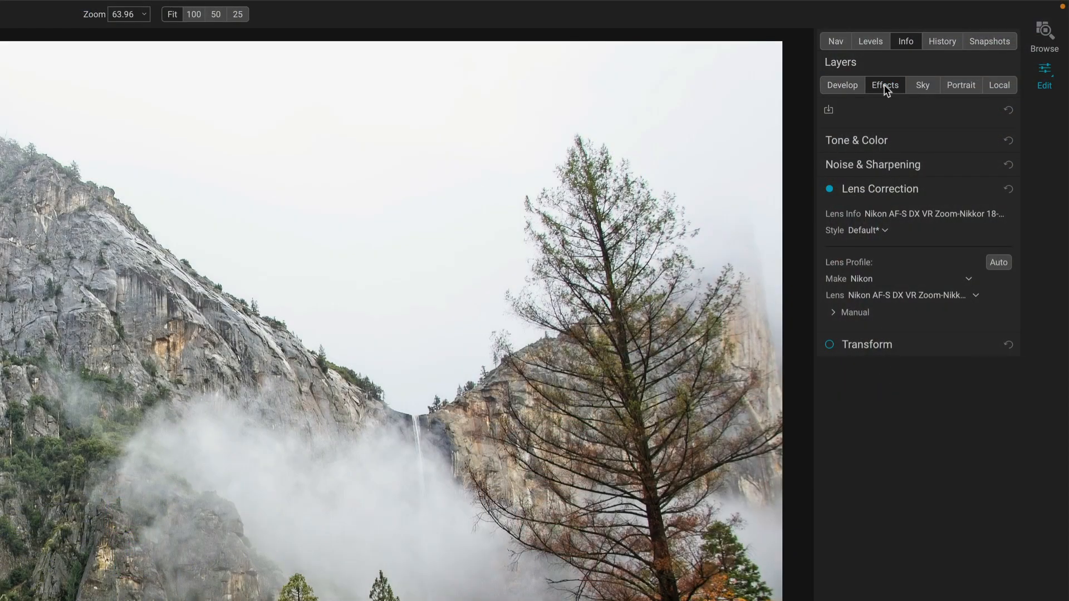
- Show the Effects stack and expand the flora-masked Color Adjustment filter at 69 opacity
click(884, 86)
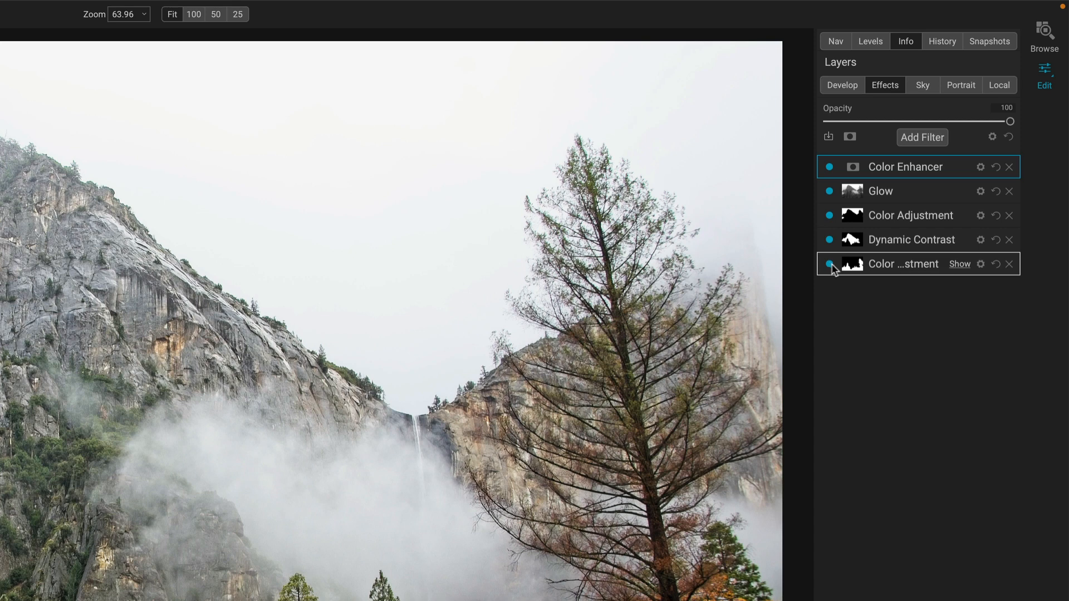
click(851, 264)
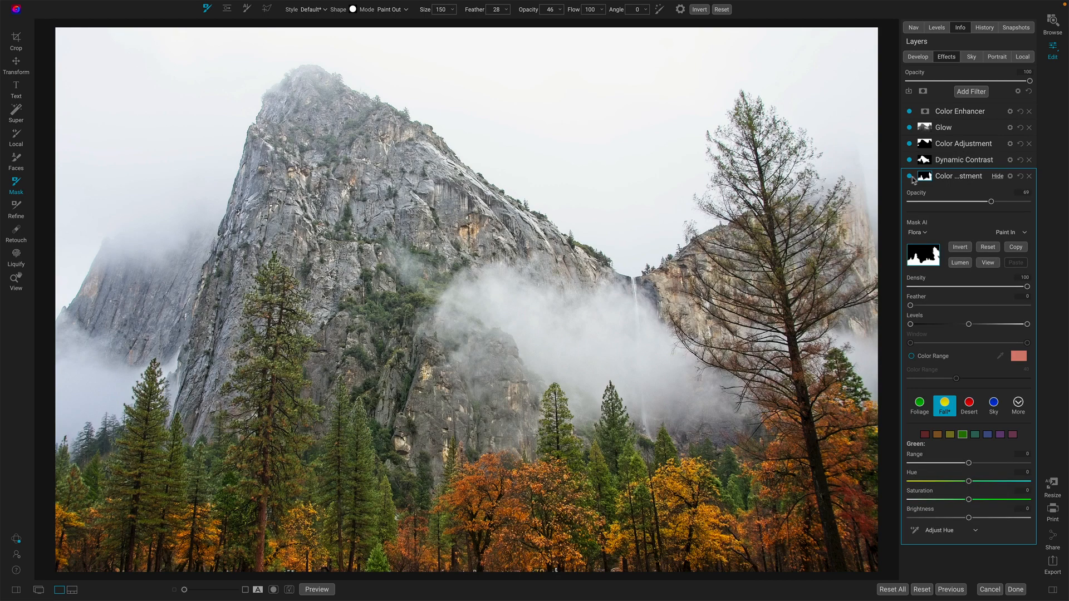
mouse_move(995, 177)
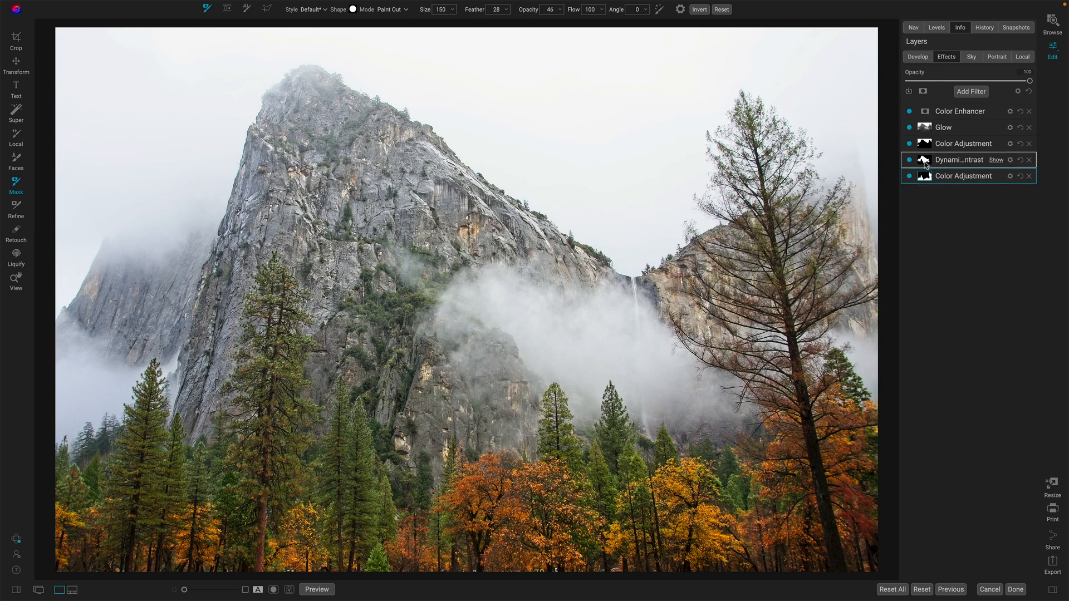
- Preview the Dynamic Contrast filter's mountain mask on the Yosemite peak, then hide it
click(963, 159)
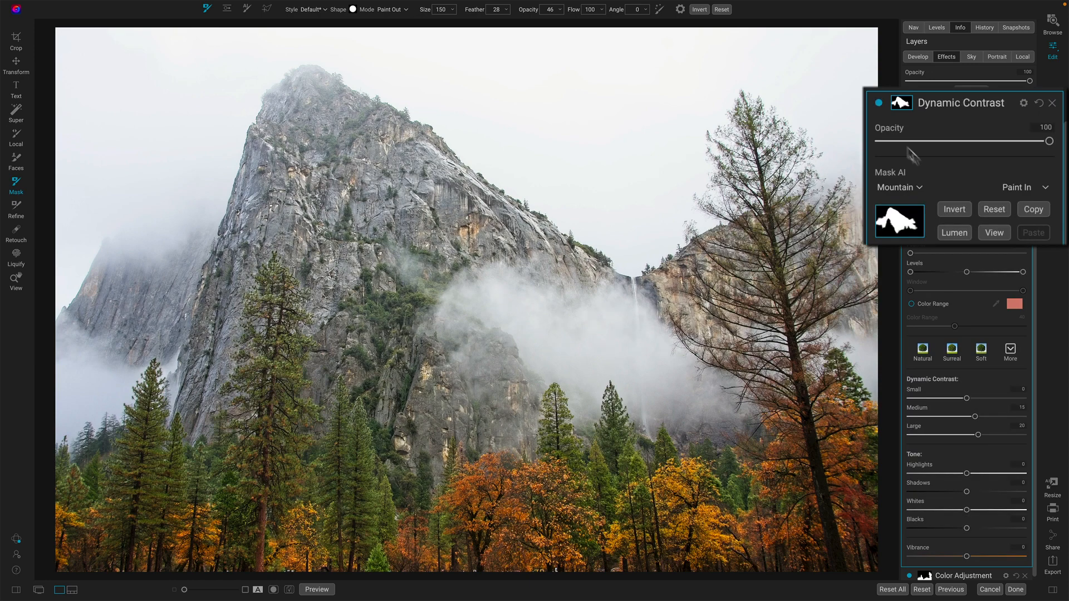
click(993, 233)
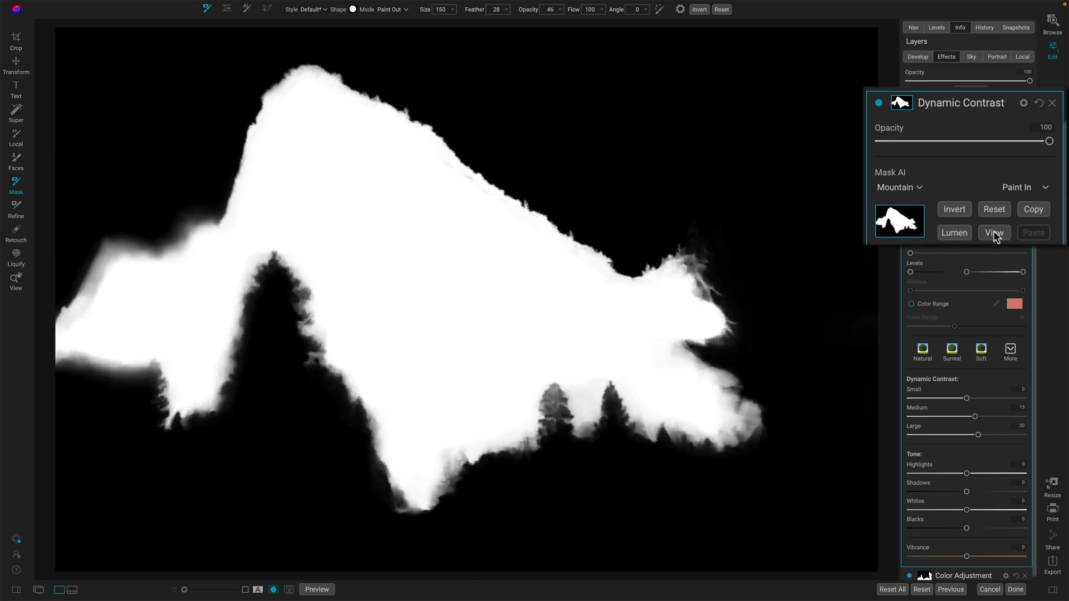
click(992, 233)
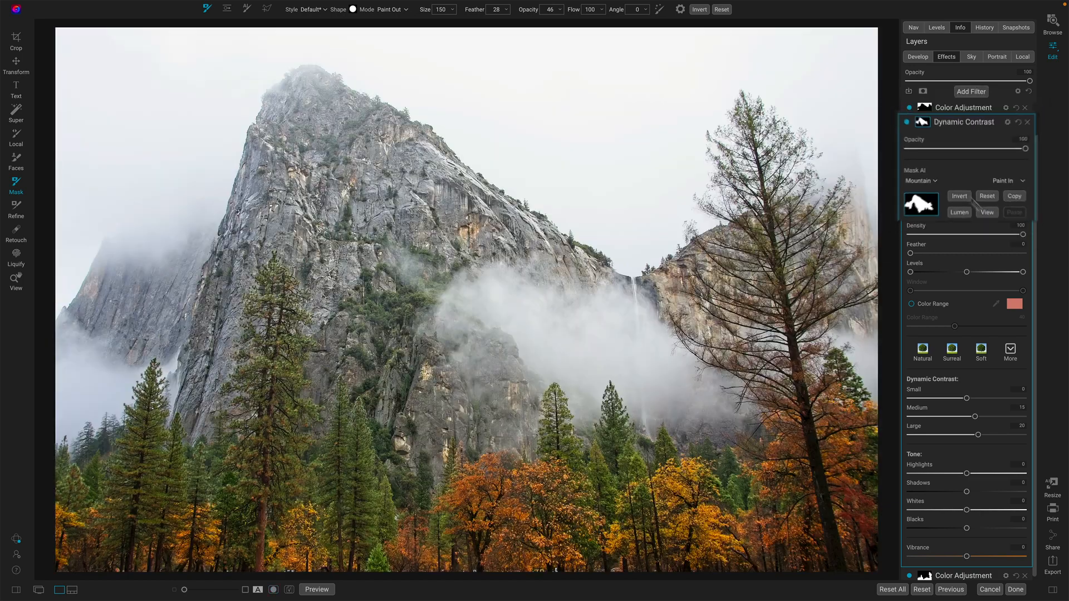
- Collapse Dynamic Contrast and preview the Glow filter's luminosity mask
click(908, 133)
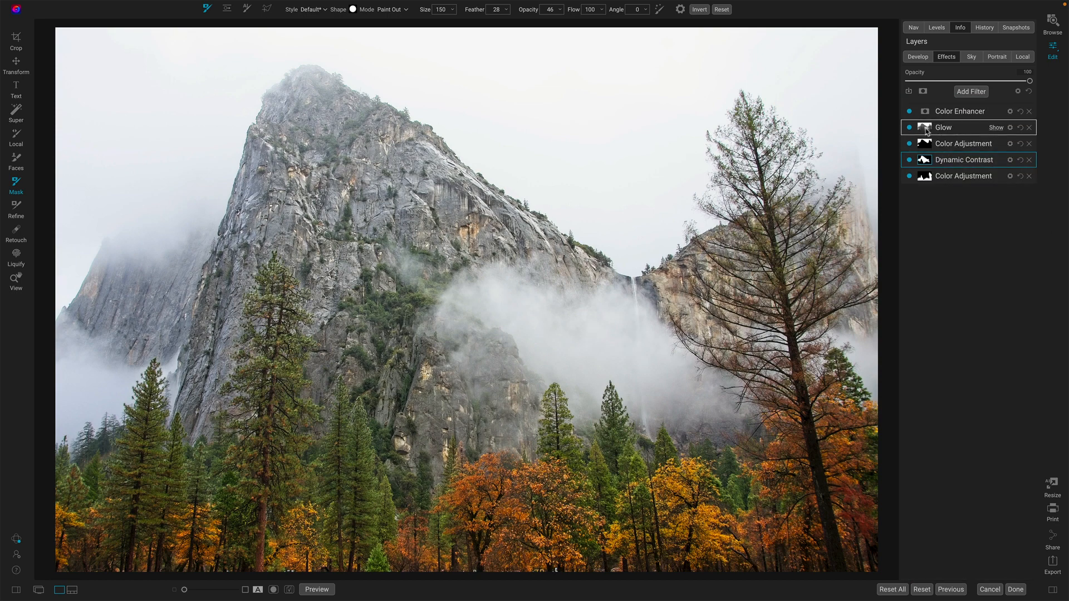
click(944, 128)
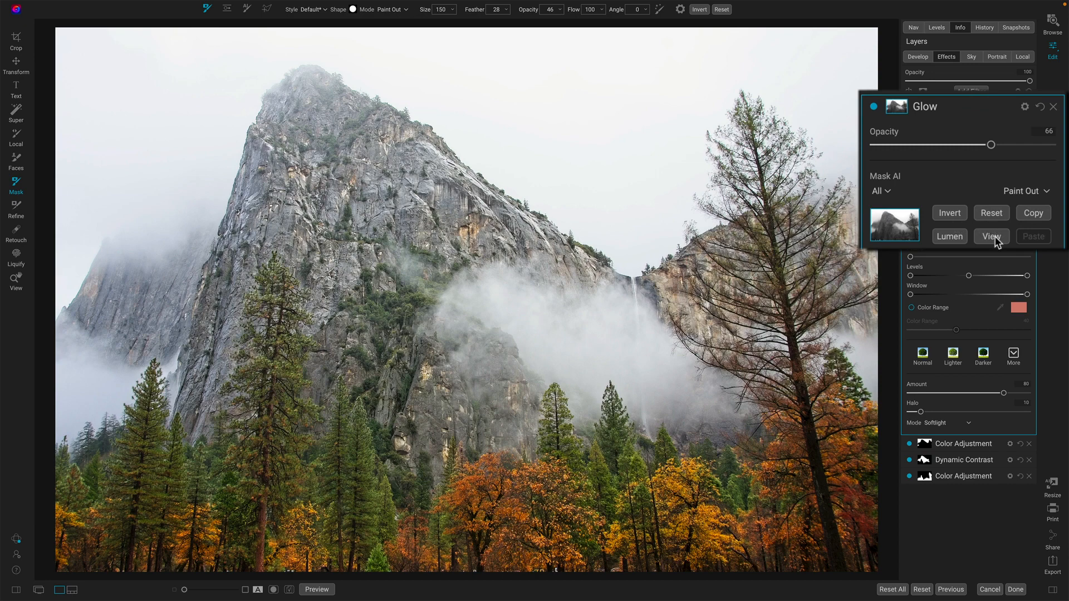
click(273, 589)
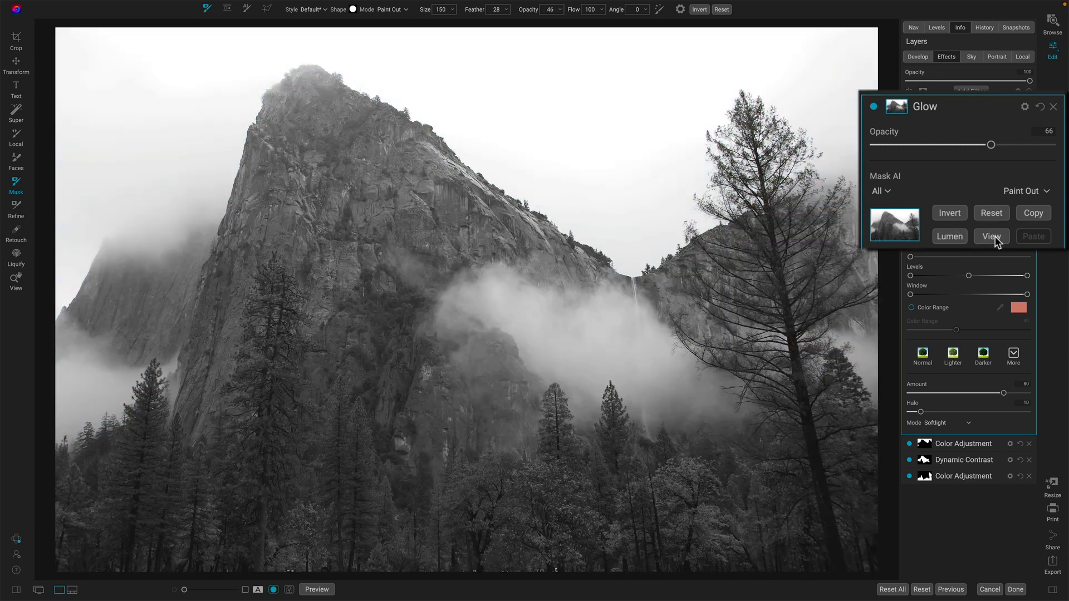